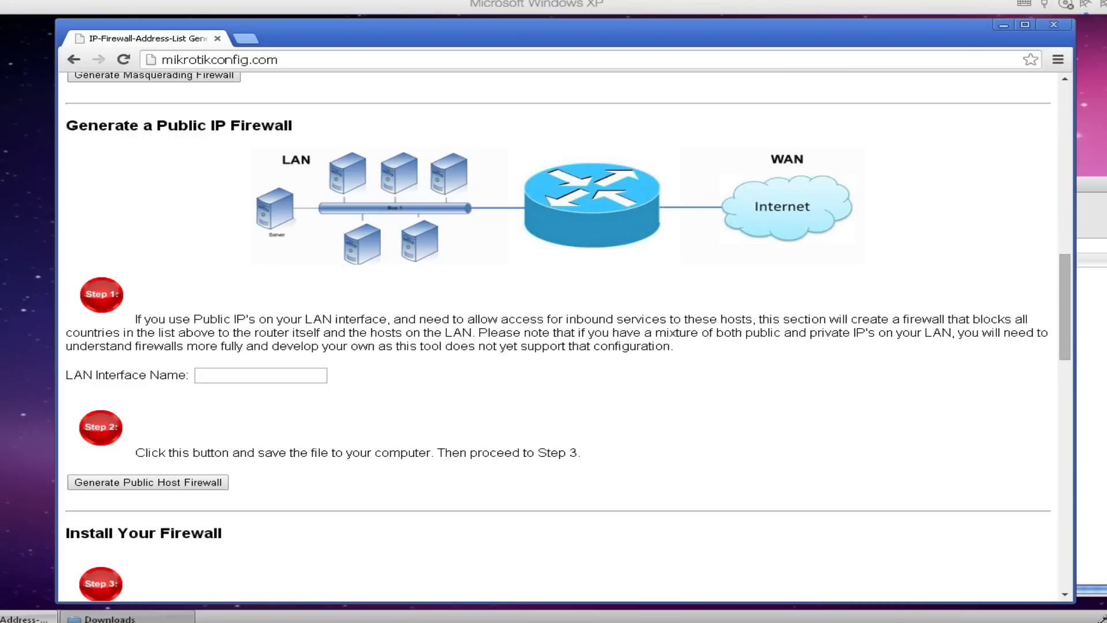
pyautogui.moveTo(798, 377)
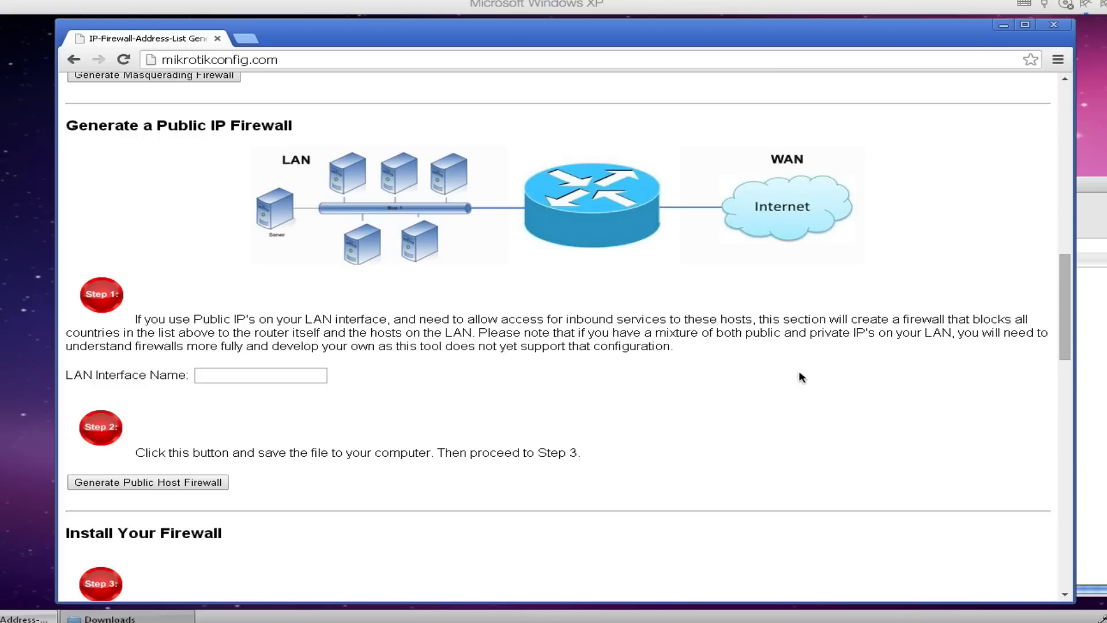
# Generate and download the country address list IP-Firewall-Address-List.rsc
pyautogui.scroll(3)
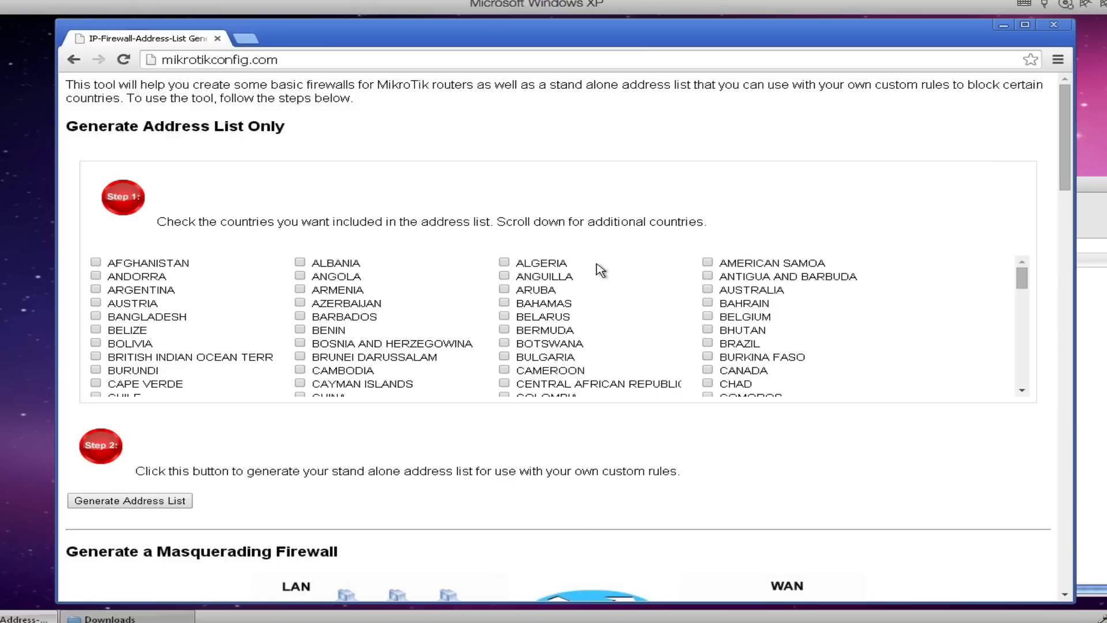
pyautogui.scroll(-3)
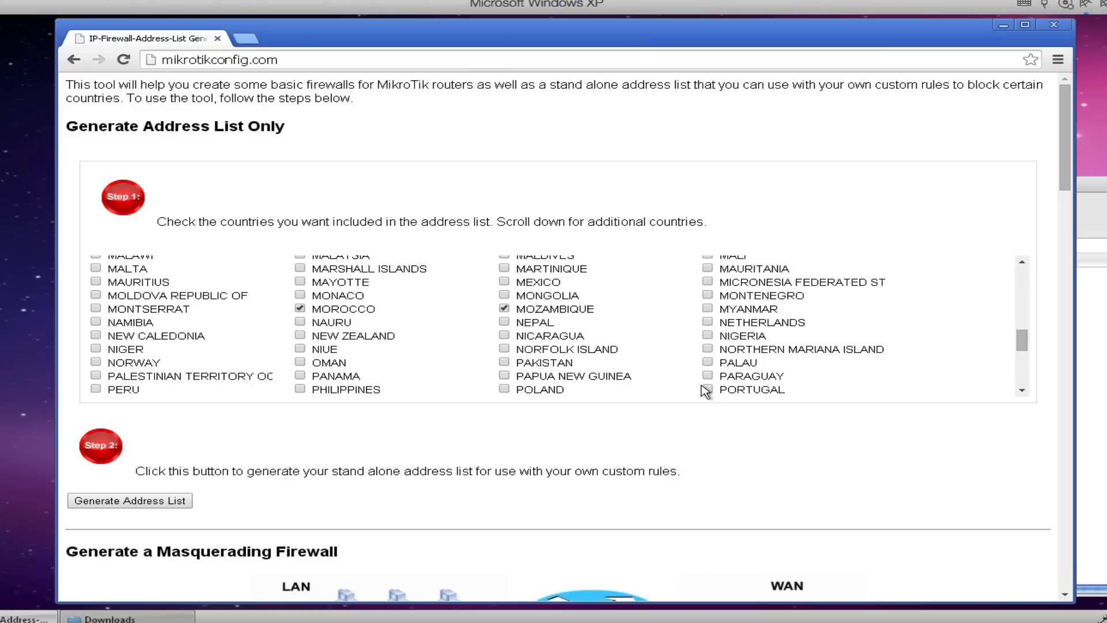
pyautogui.click(708, 389)
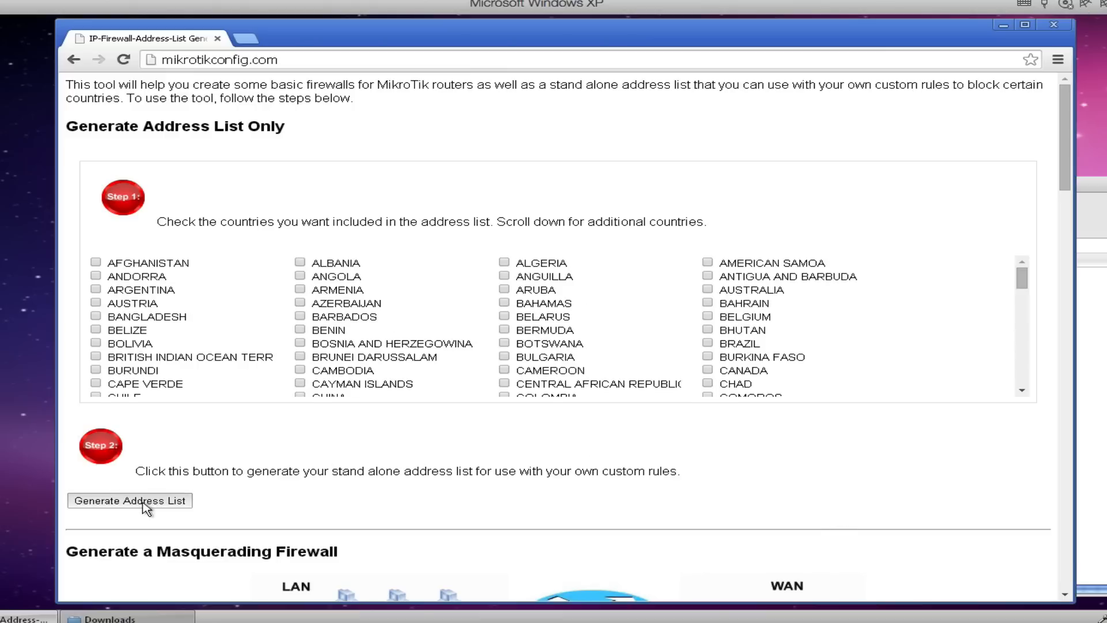
pyautogui.click(130, 500)
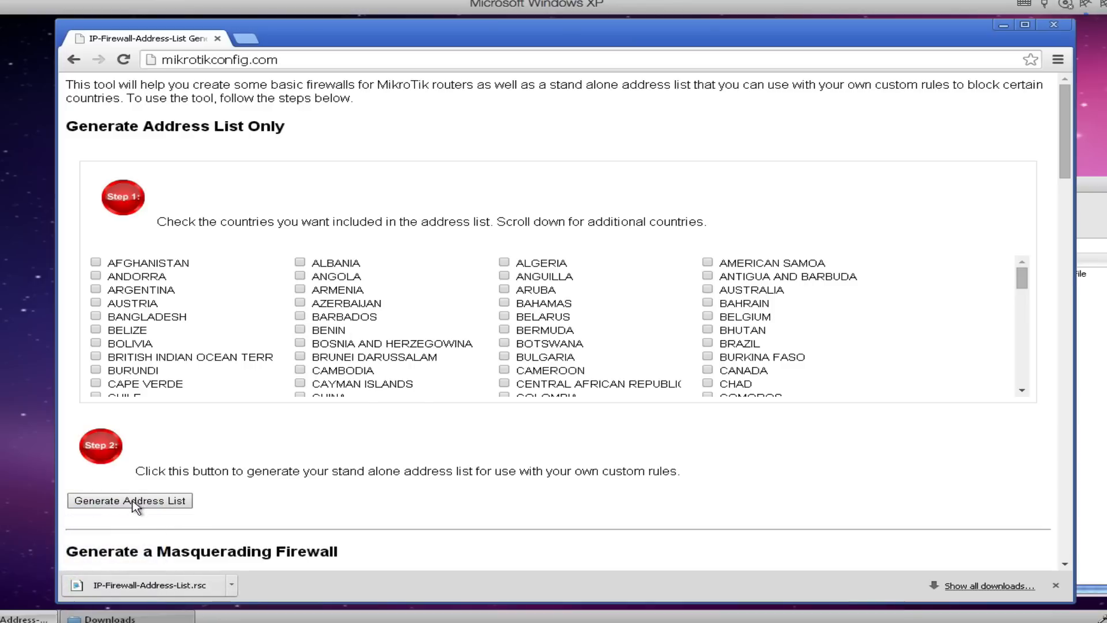
pyautogui.moveTo(471, 473)
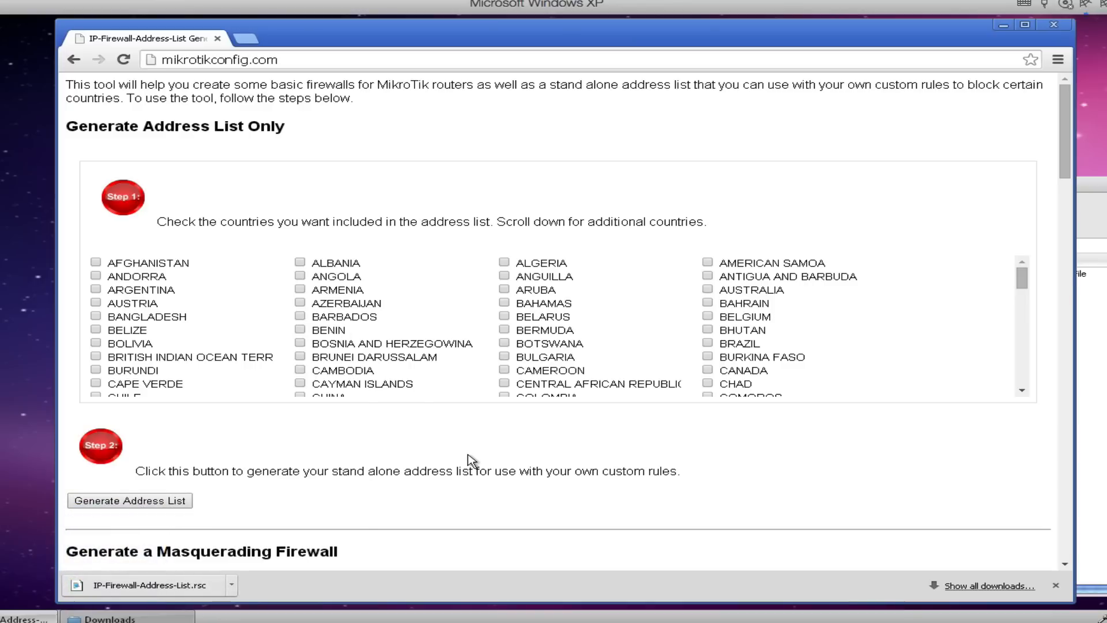
# Scroll down to the Generate a Public IP Firewall section
pyautogui.scroll(-3)
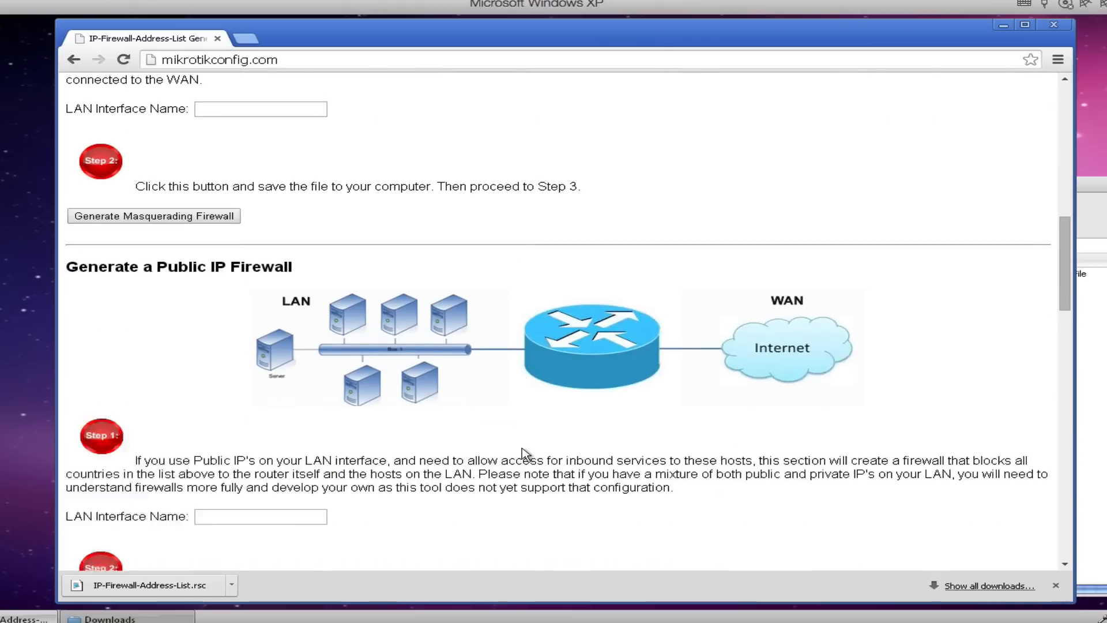
pyautogui.scroll(-3)
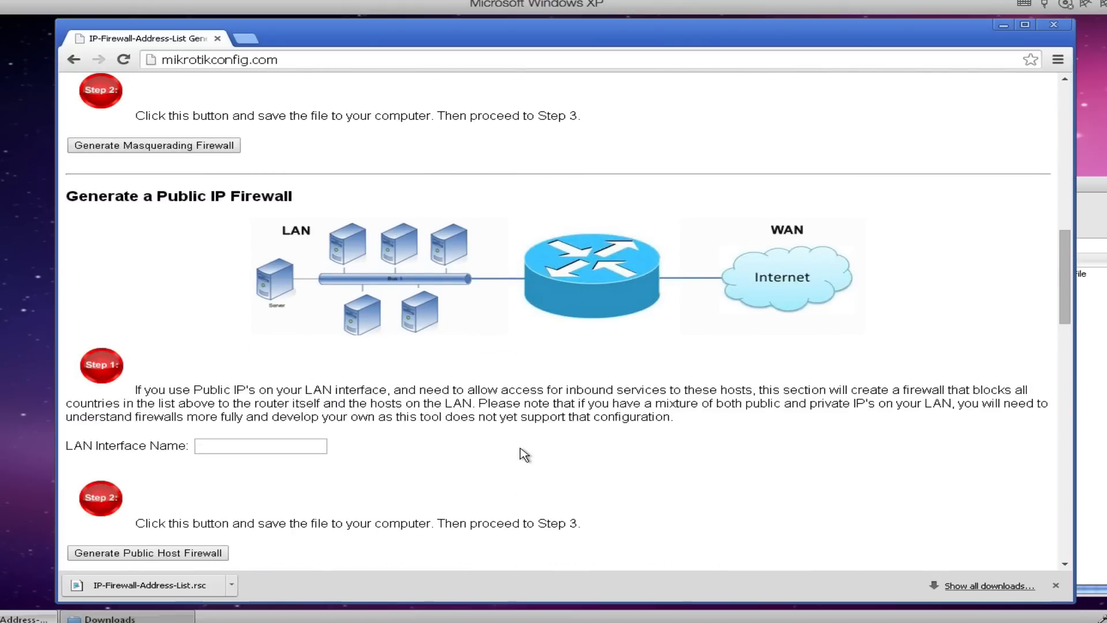
pyautogui.moveTo(211, 218)
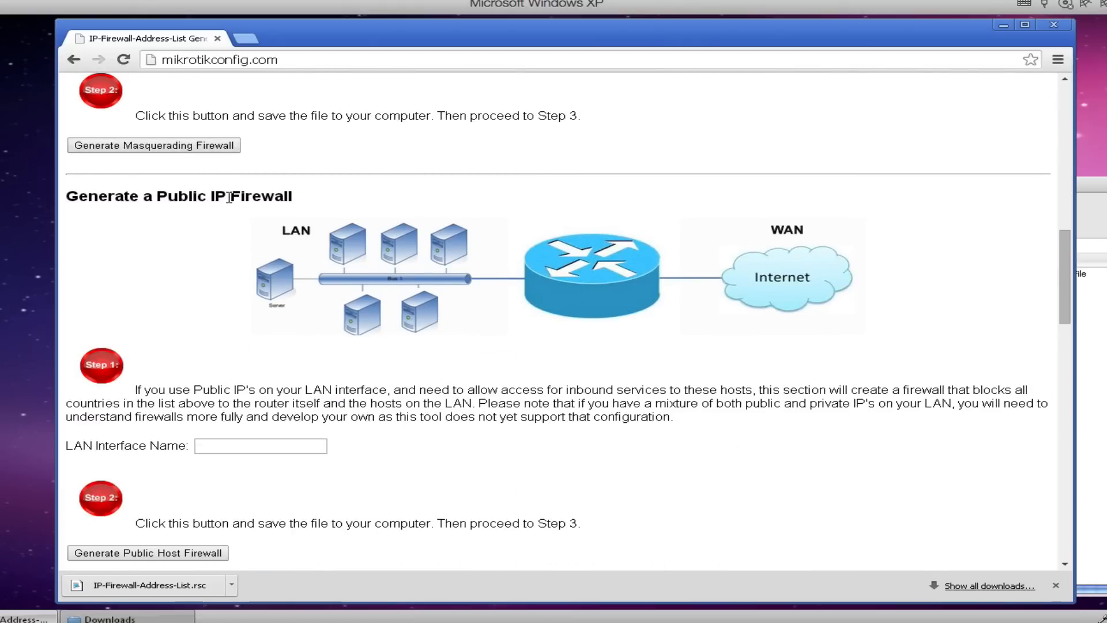
pyautogui.scroll(-3)
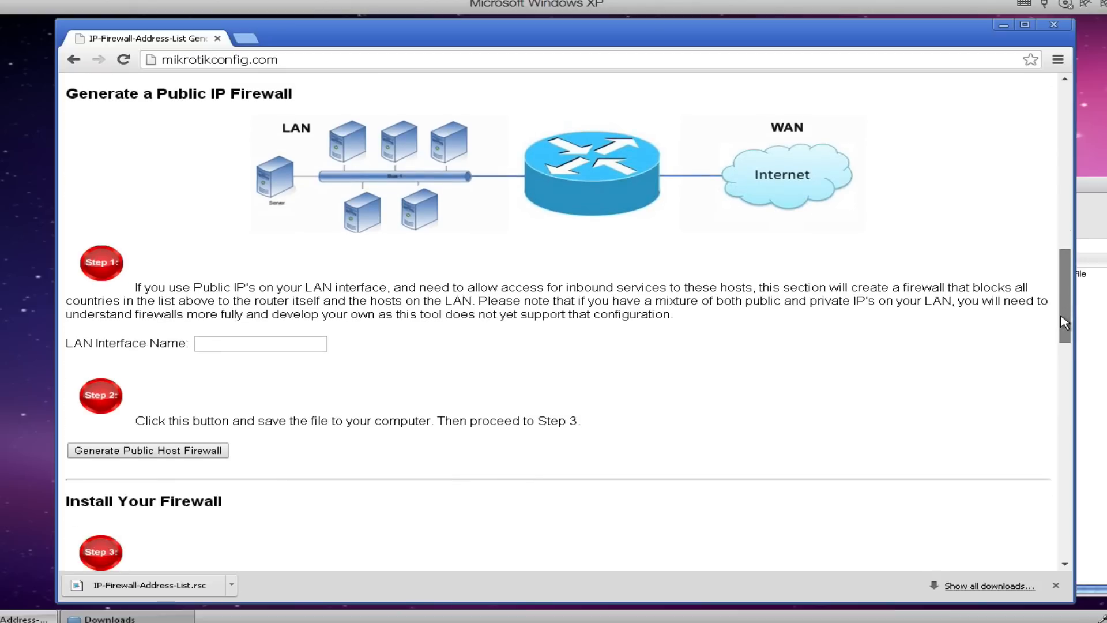
pyautogui.click(224, 343)
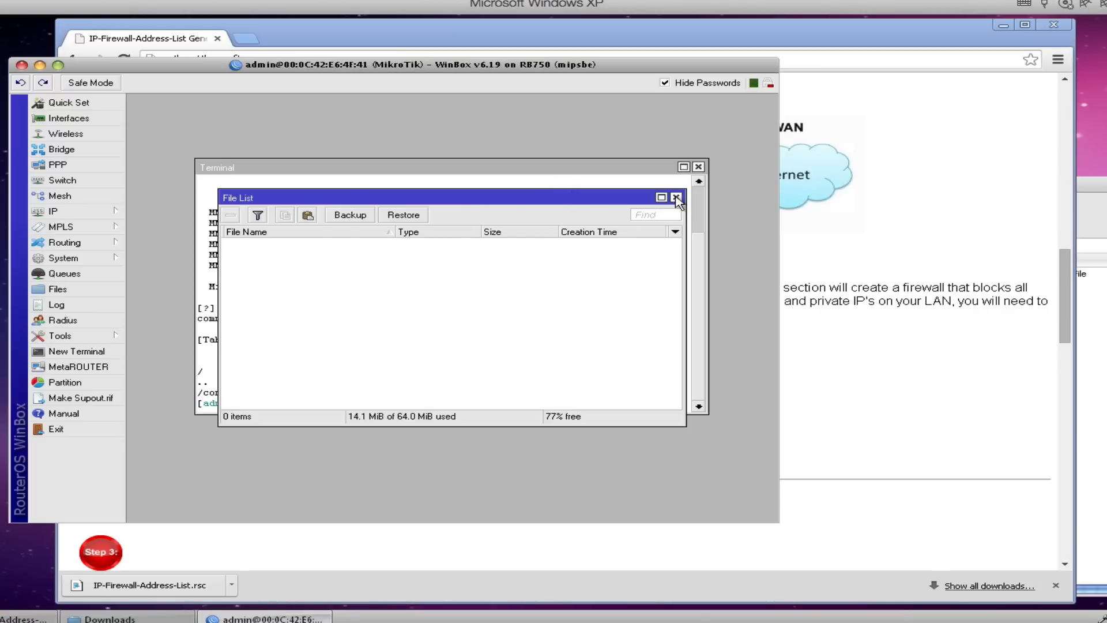
# Copy the LAN interface name ether2-master-local from the router's interface settings
pyautogui.click(676, 196)
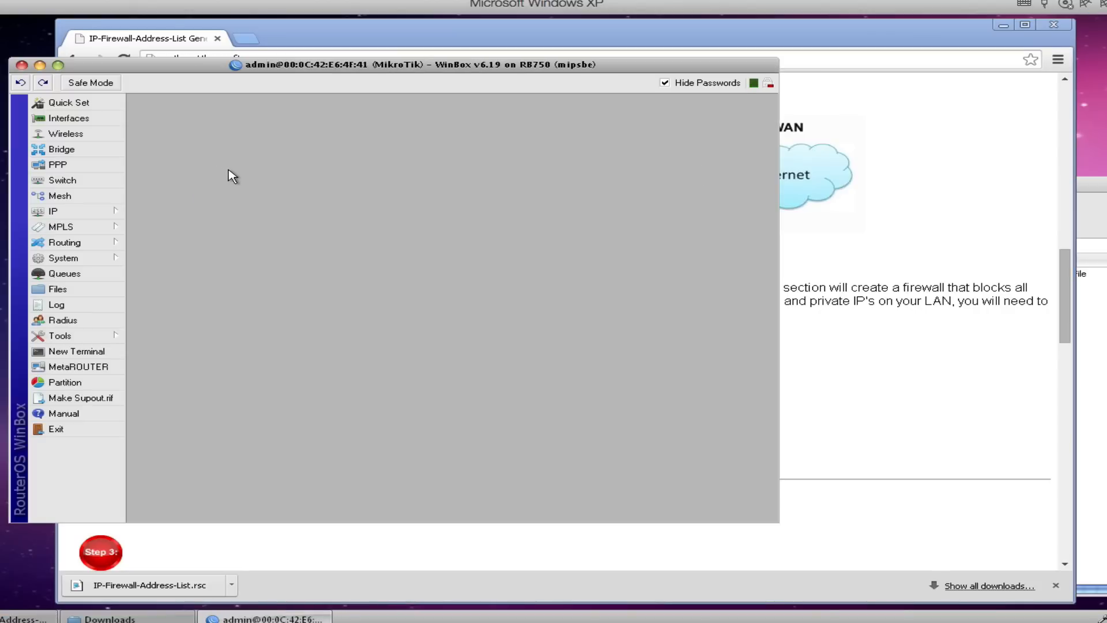
pyautogui.click(68, 118)
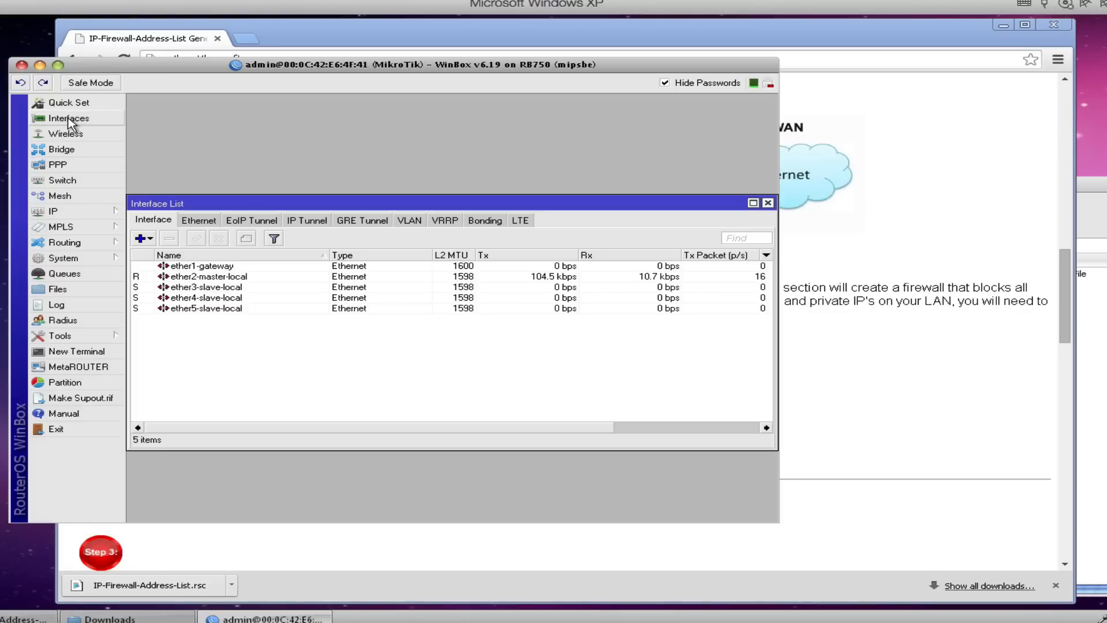
pyautogui.click(208, 276)
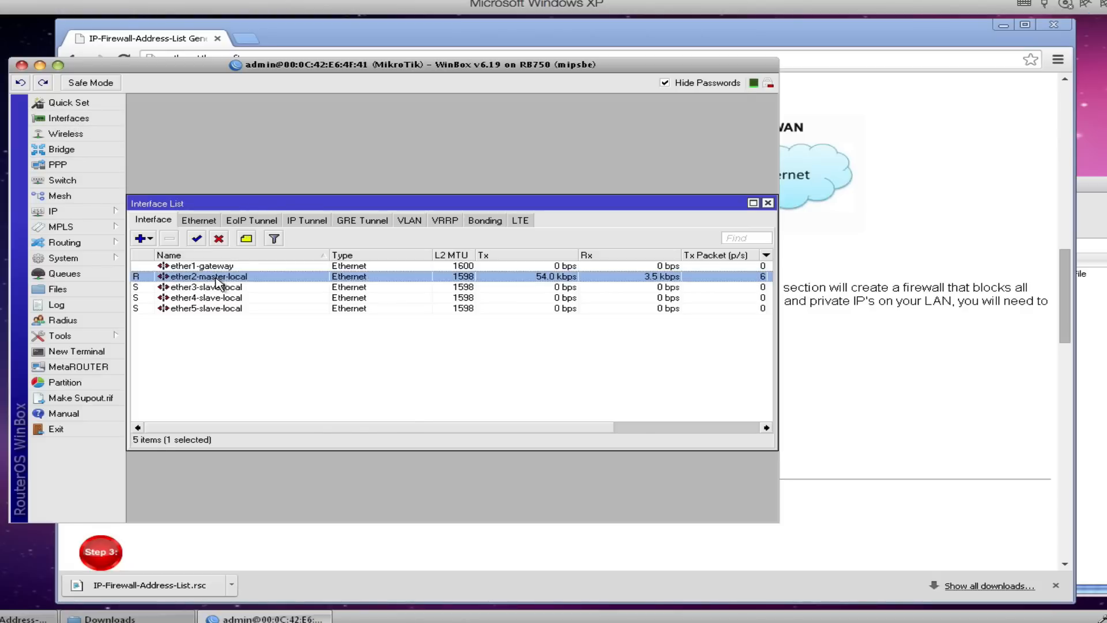
pyautogui.doubleClick(208, 276)
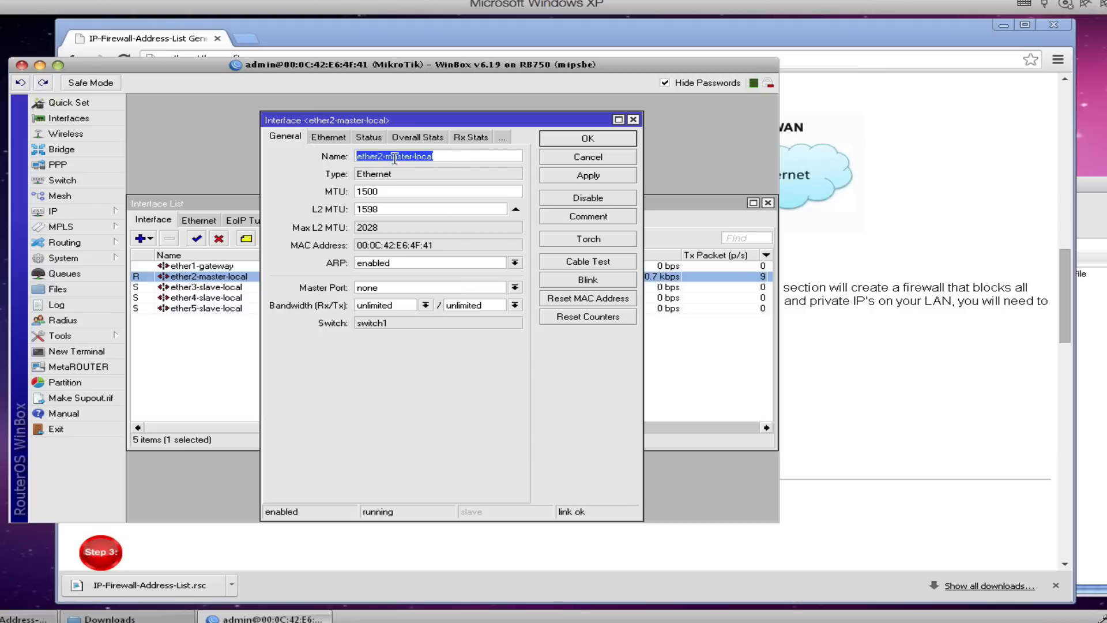
pyautogui.rightClick(382, 156)
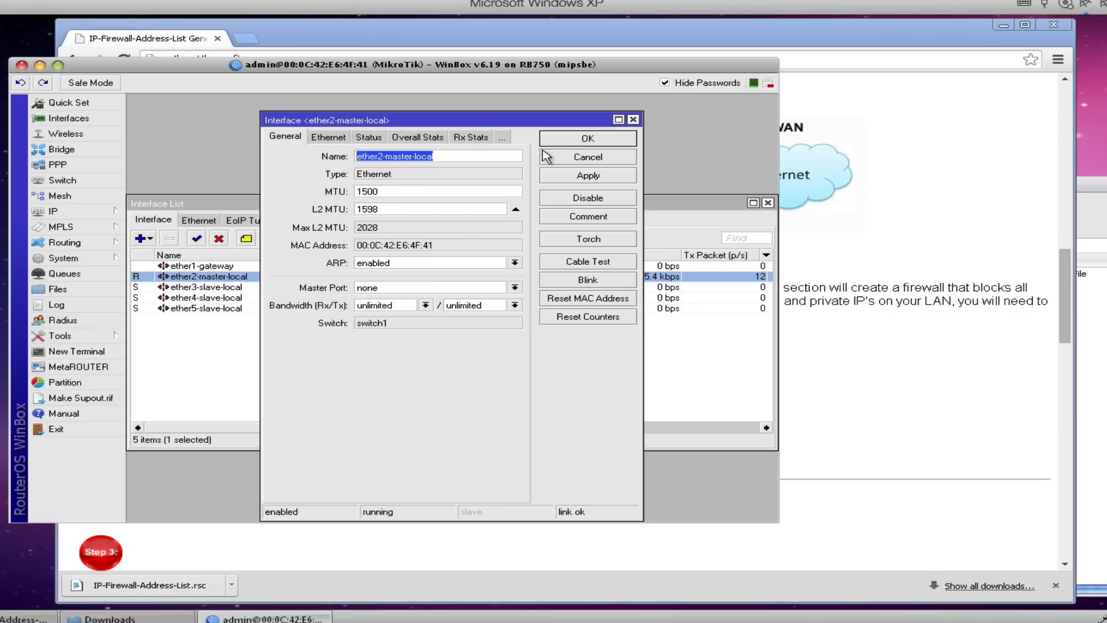
pyautogui.click(588, 139)
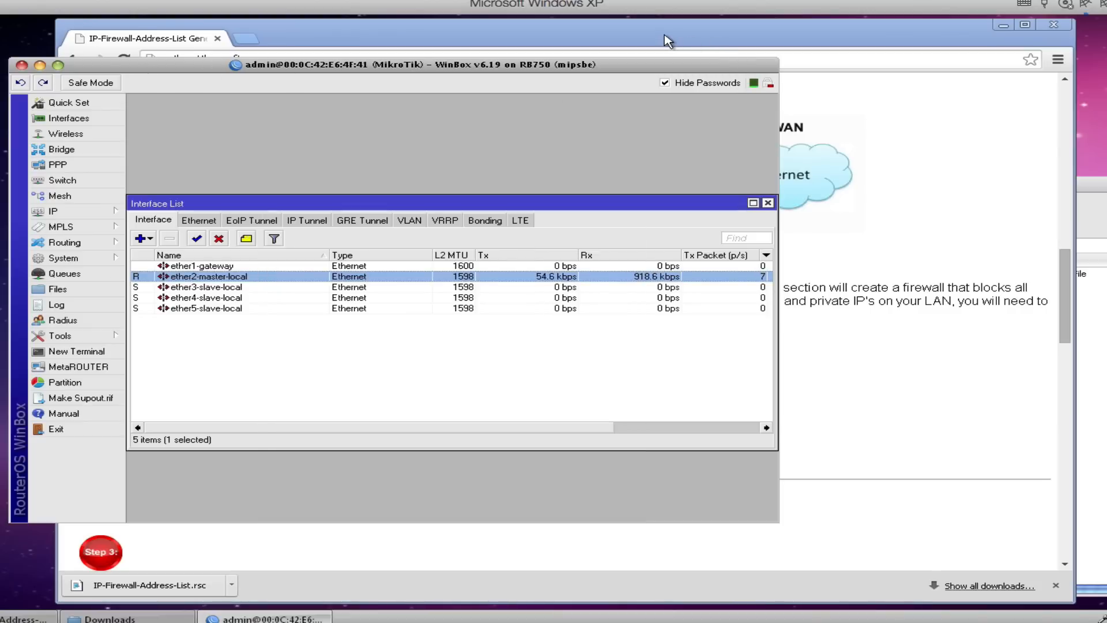
pyautogui.rightClick(260, 343)
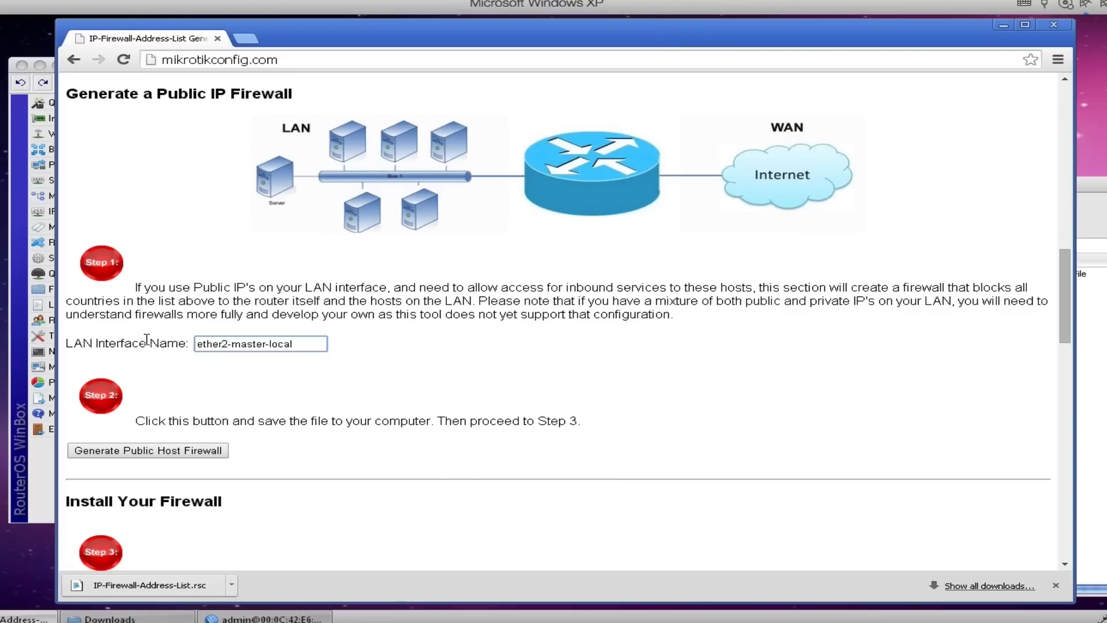
pyautogui.moveTo(140, 457)
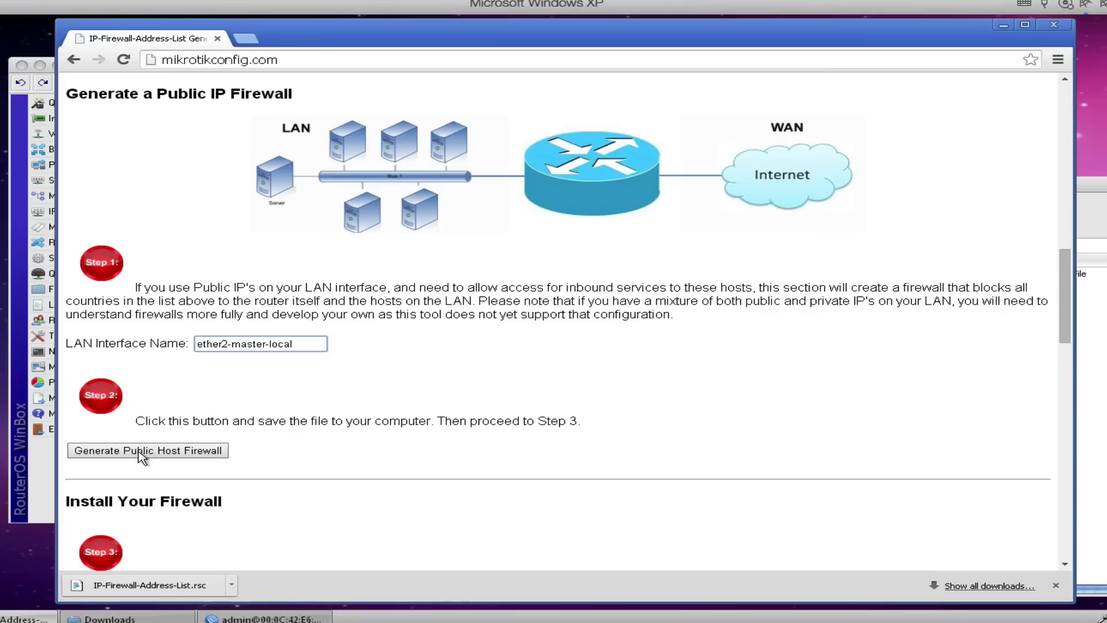
# Generate the public host firewall script for ether2-master-local
pyautogui.click(147, 451)
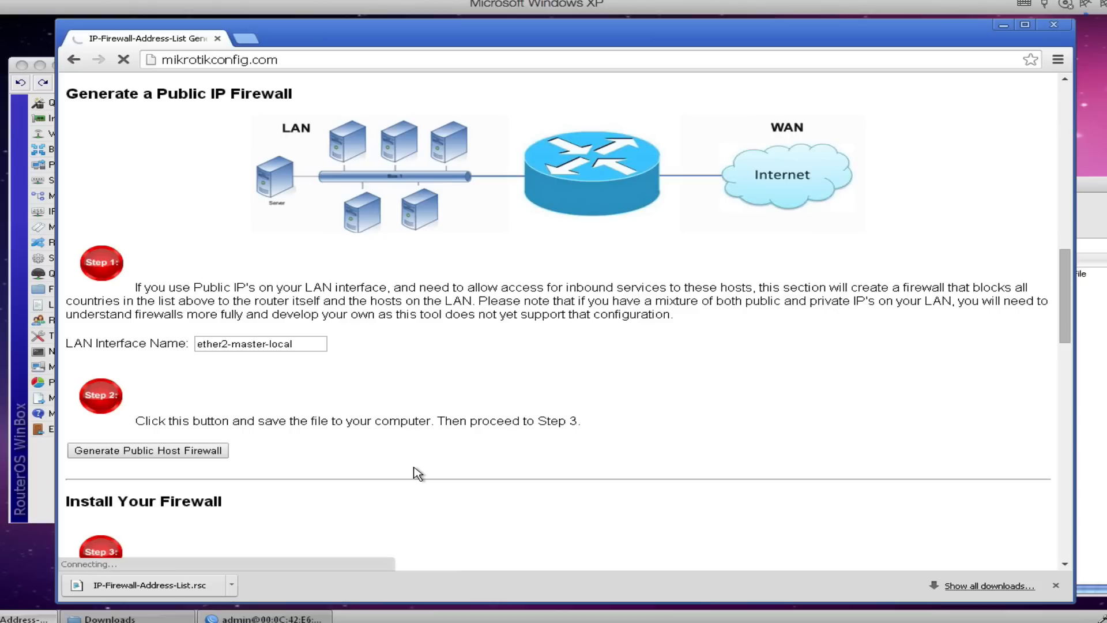
pyautogui.moveTo(430, 478)
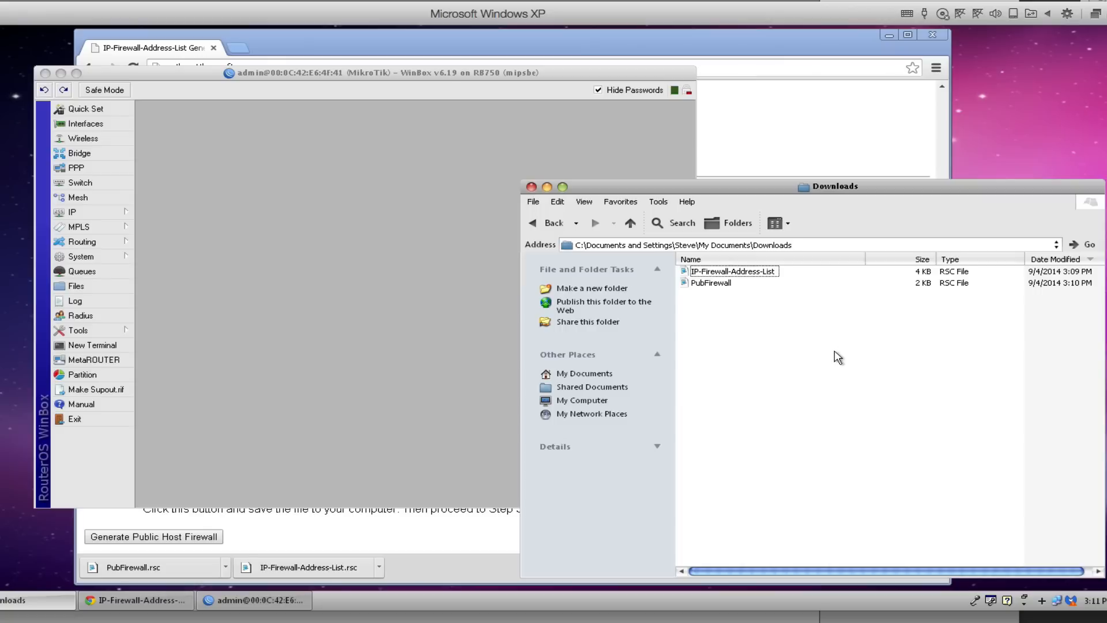
pyautogui.moveTo(812, 351)
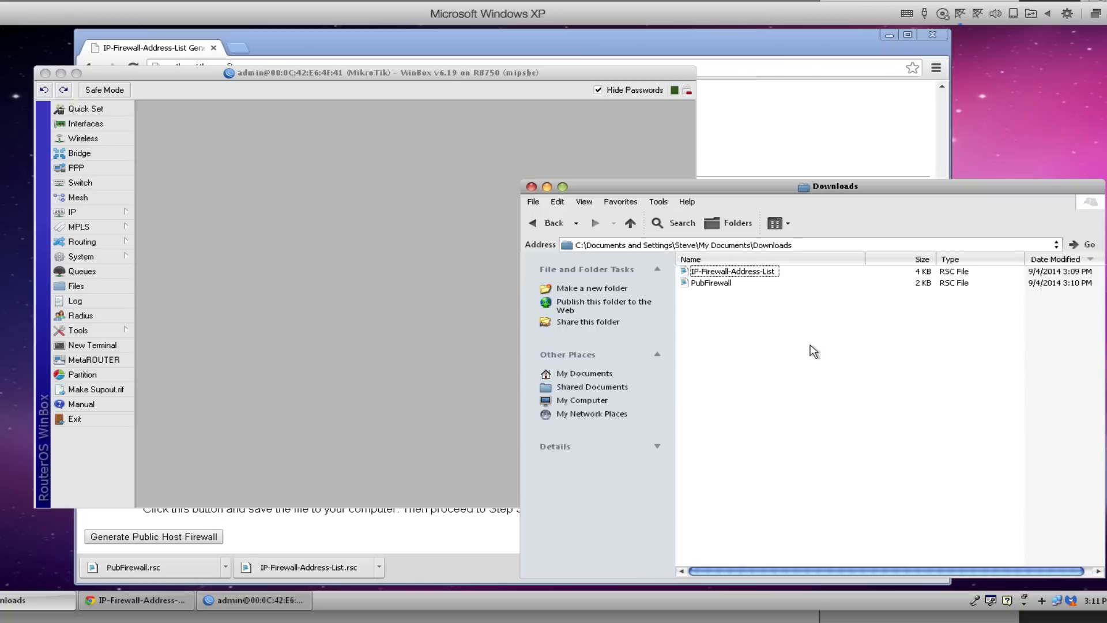
pyautogui.moveTo(512, 428)
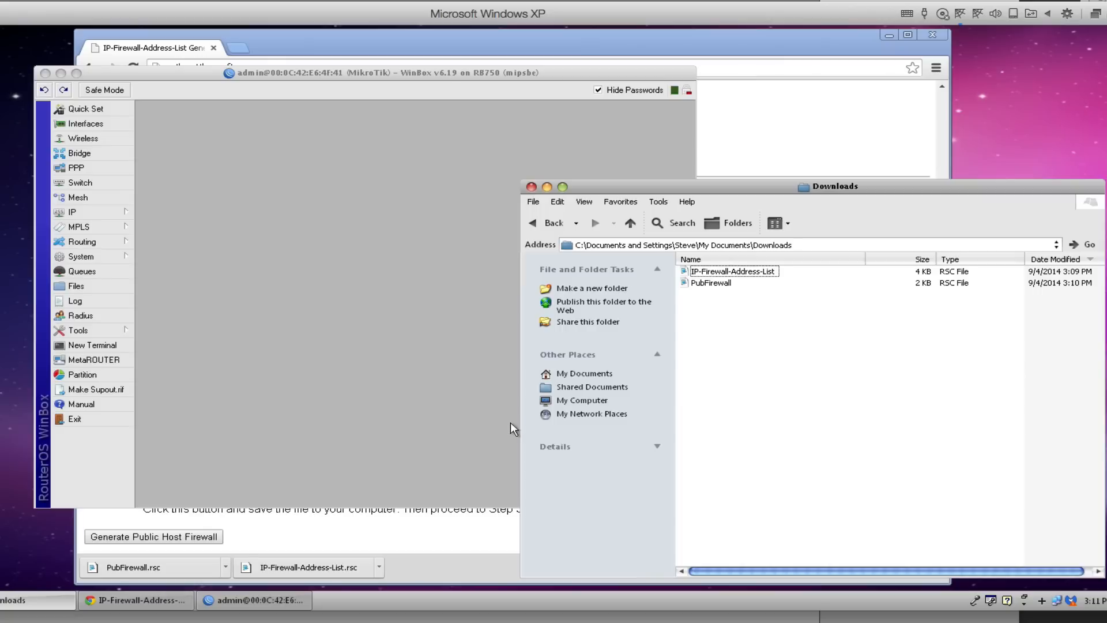
pyautogui.moveTo(77, 286)
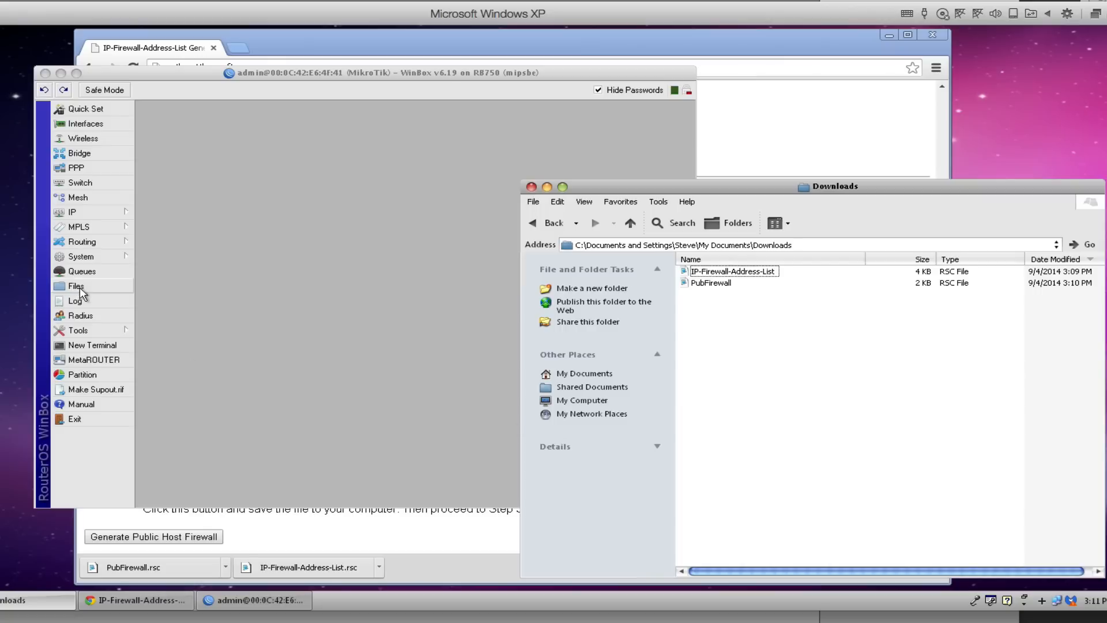
# Upload IP-Firewall-Address-List.rsc and PubFirewall.rsc to the router and close the File List
pyautogui.click(75, 286)
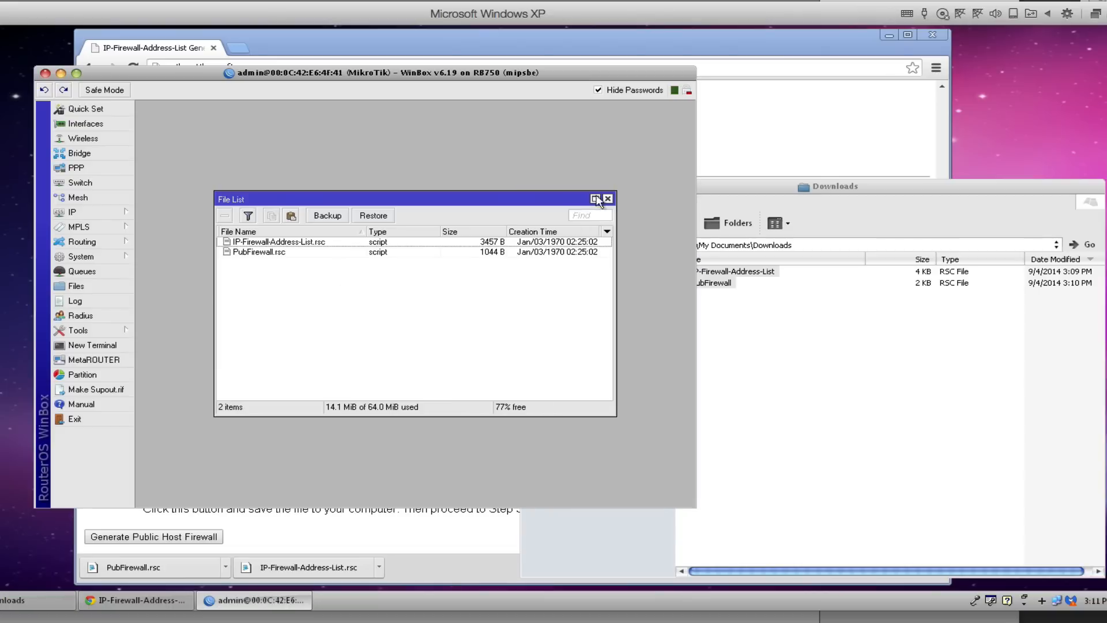
pyautogui.click(608, 198)
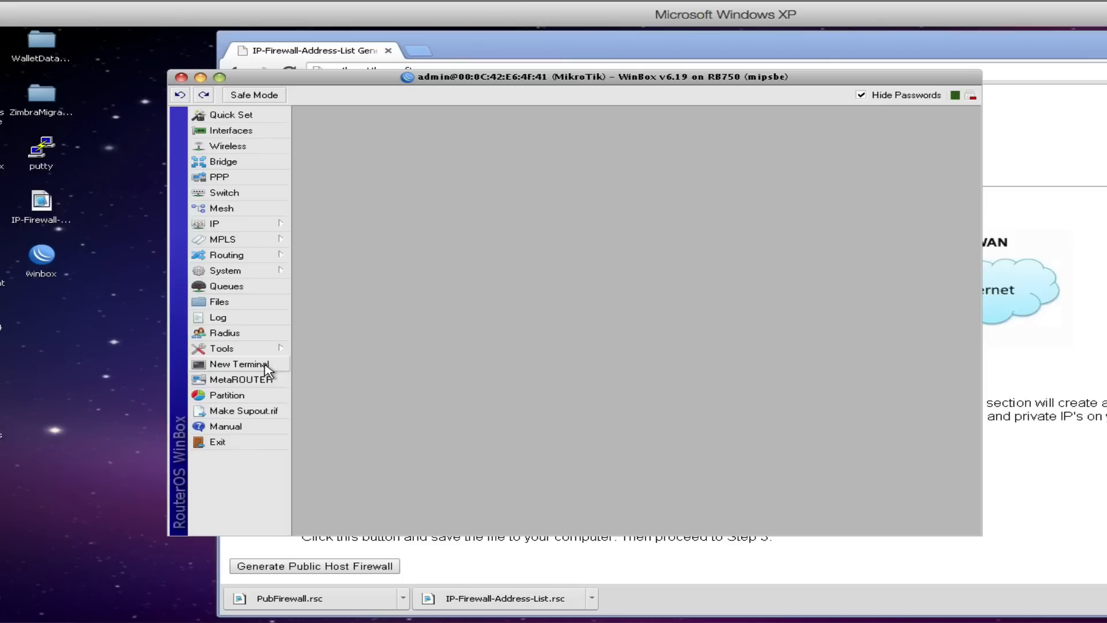
# Import IP-Firewall-Address-List.rsc and PubFirewall.rsc in a router terminal, then close it
pyautogui.click(239, 364)
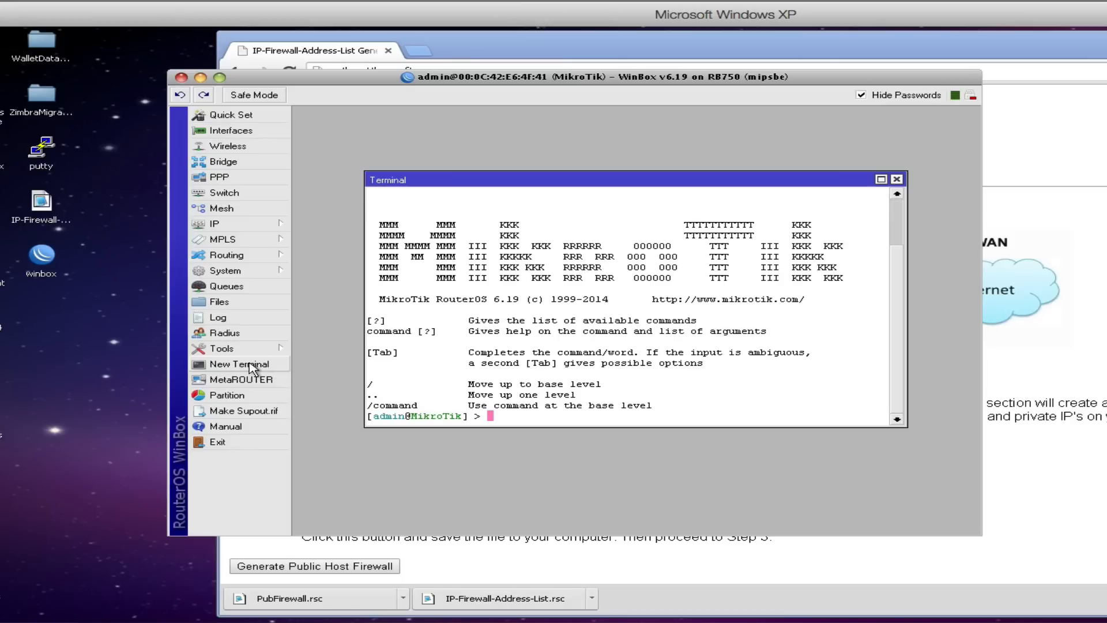
pyautogui.moveTo(582, 274)
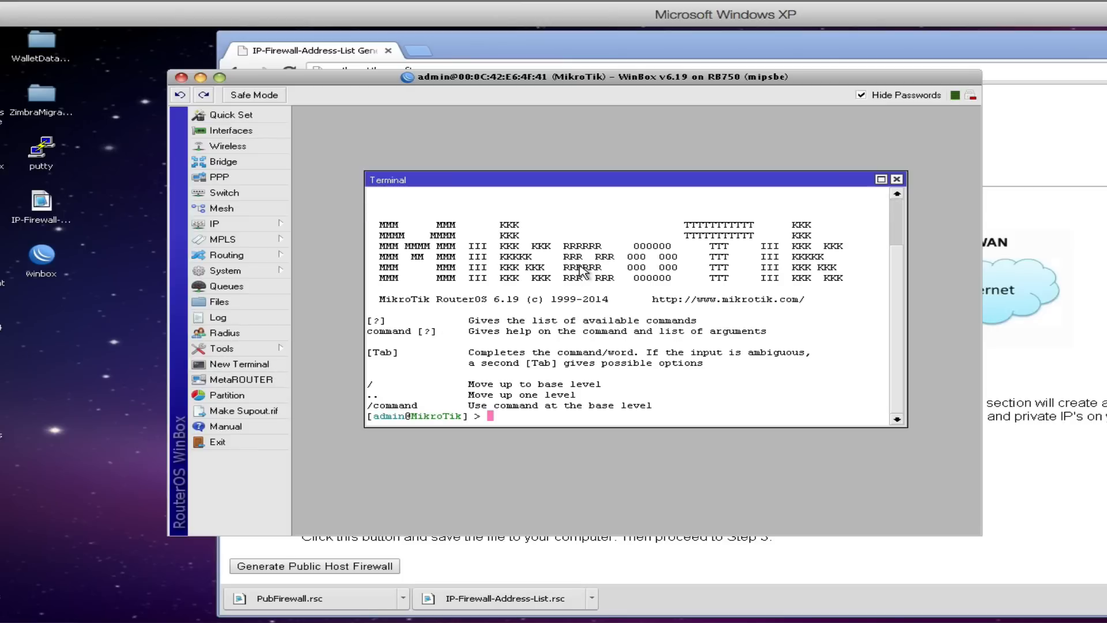
pyautogui.write('import')
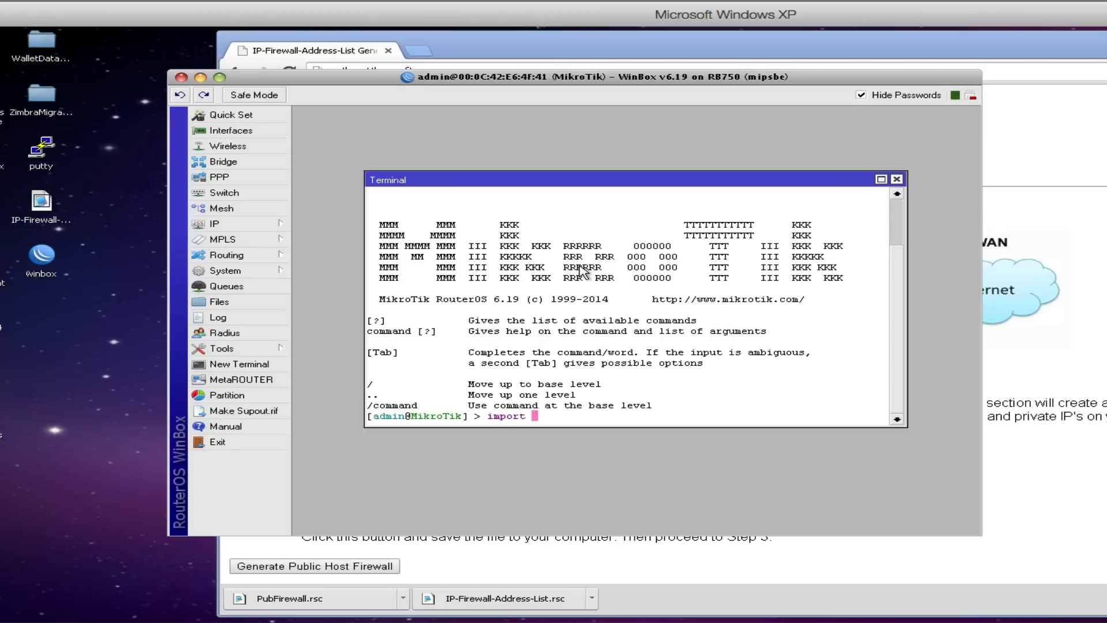
pyautogui.write('IP-Firewall-Address-List.rsc')
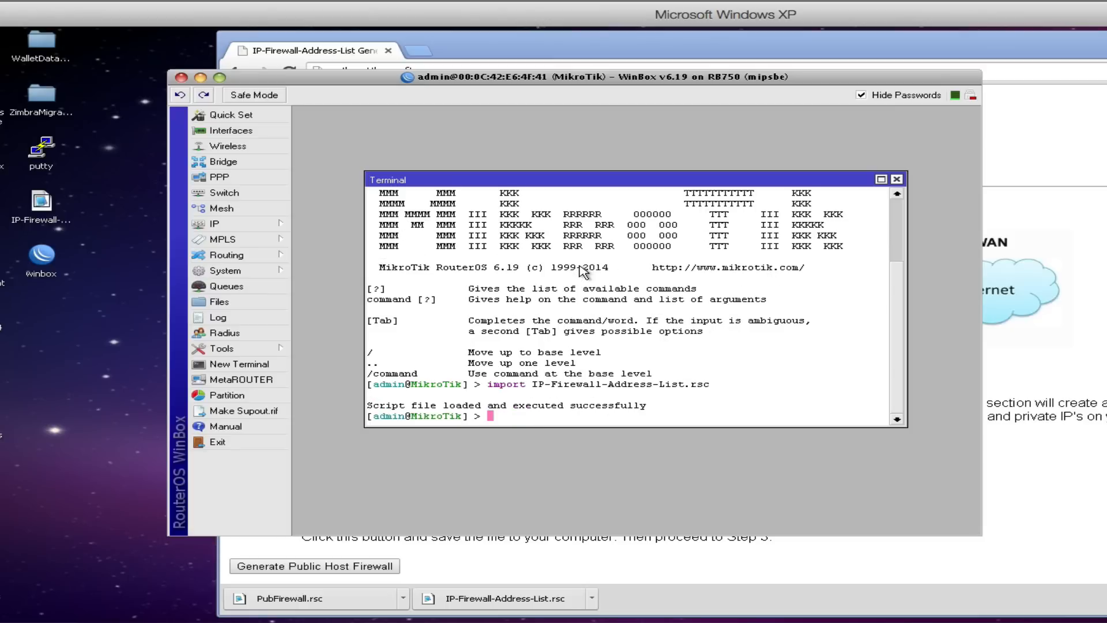
pyautogui.write('import')
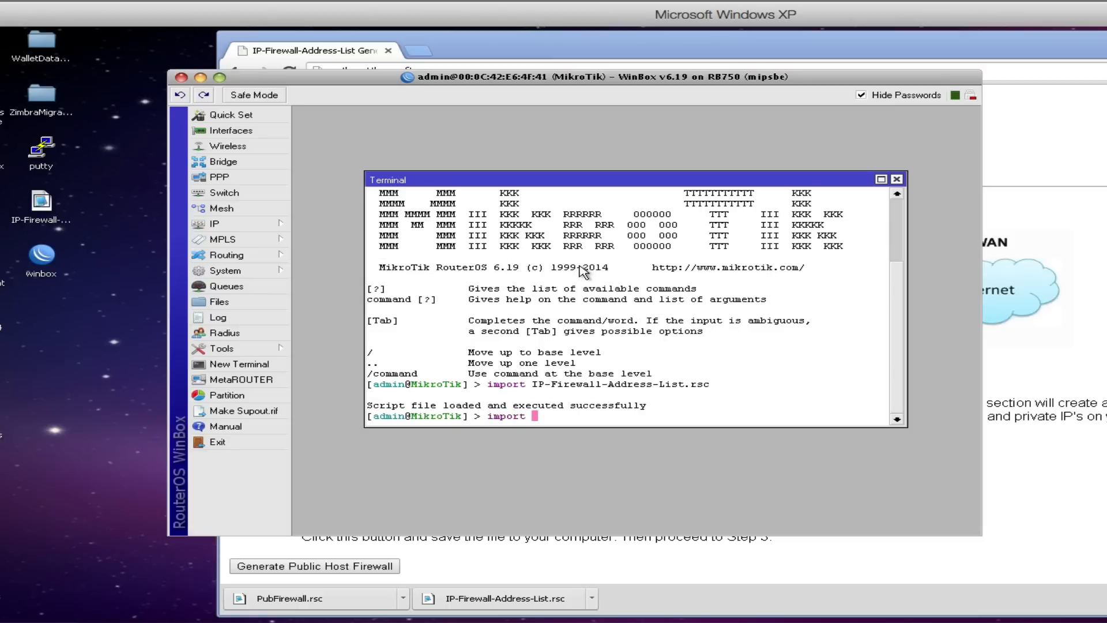
pyautogui.write('PubFirewall.rsc')
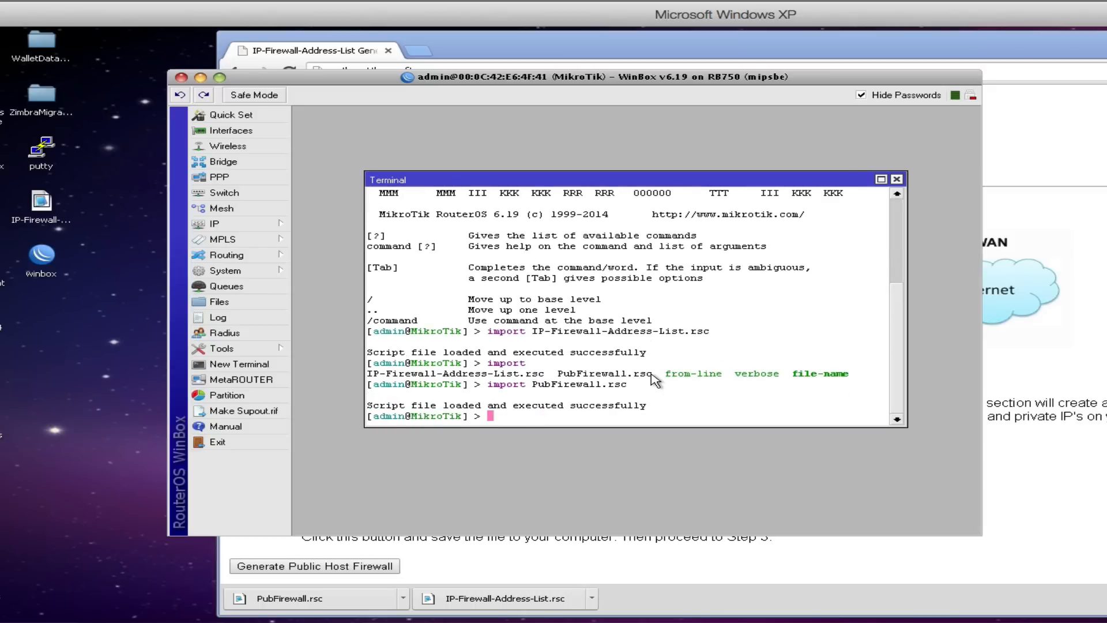
pyautogui.click(899, 179)
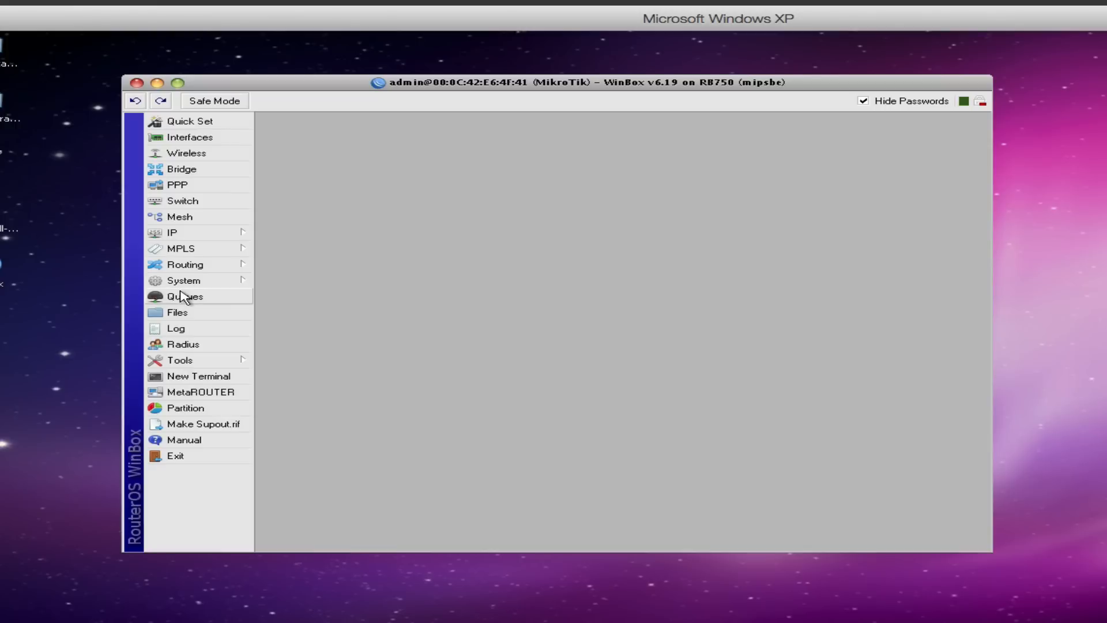
pyautogui.moveTo(207, 237)
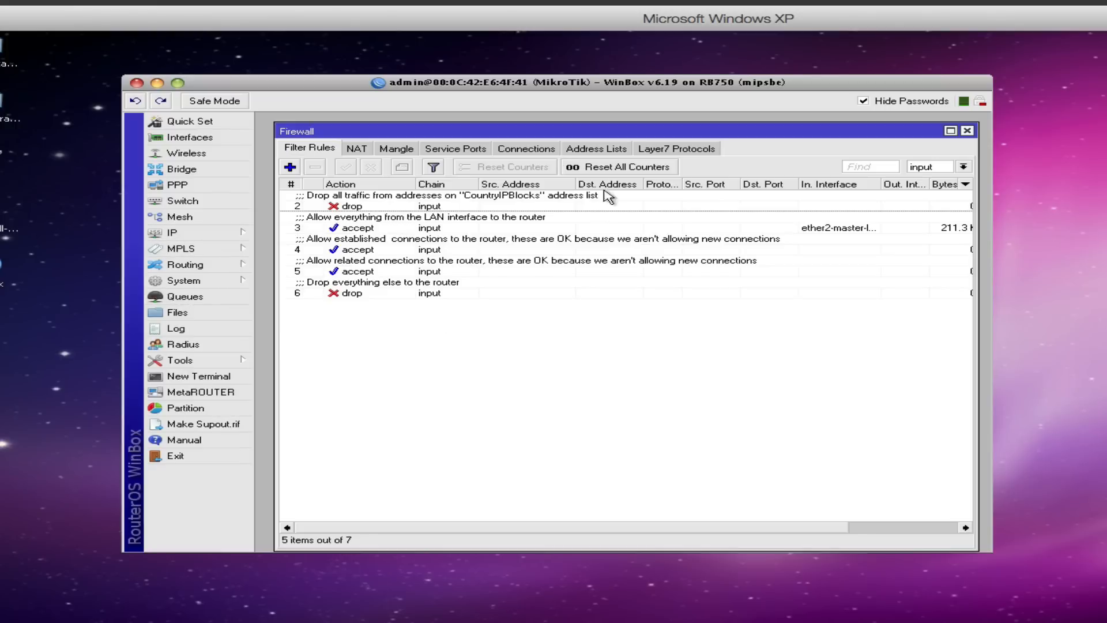
# Browse the 52 CountryIPBlocks entries in the firewall Address Lists
pyautogui.click(596, 148)
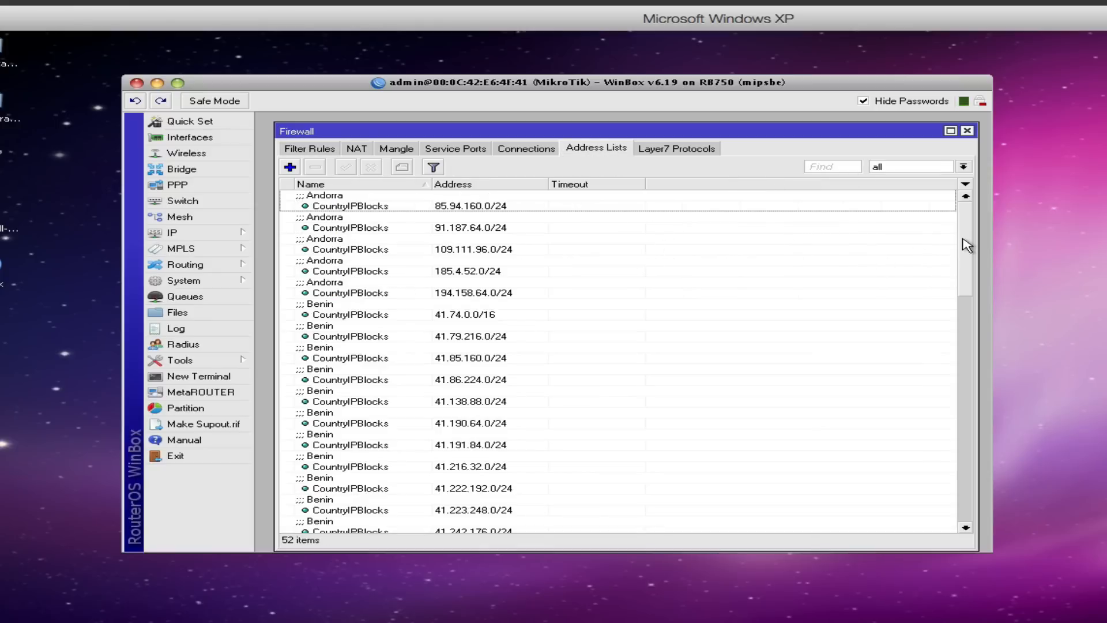
pyautogui.scroll(-3)
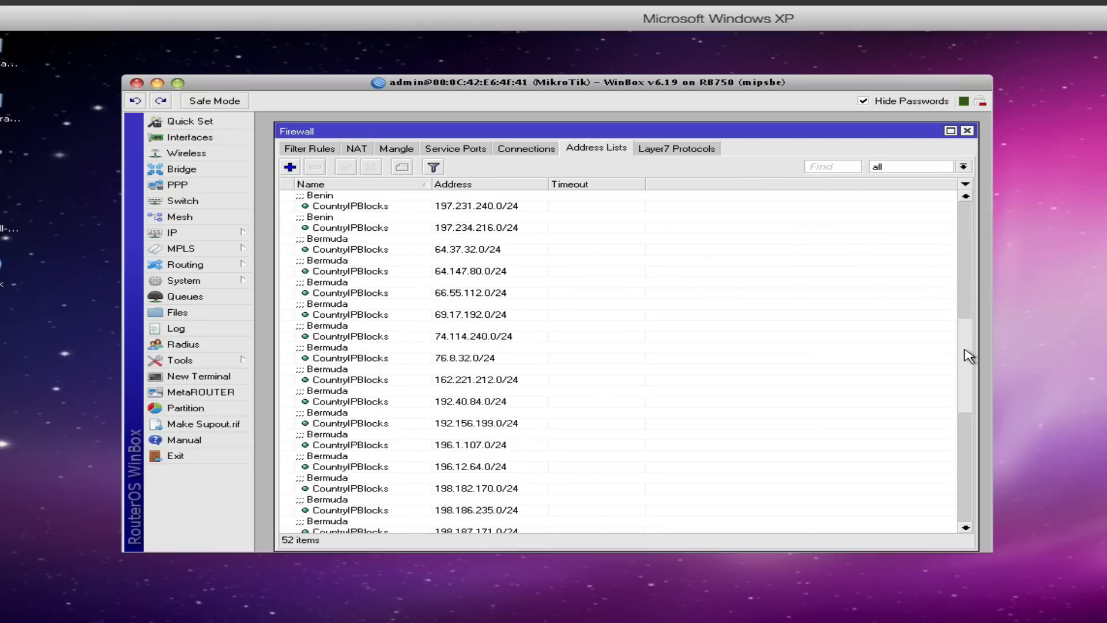
pyautogui.scroll(-3)
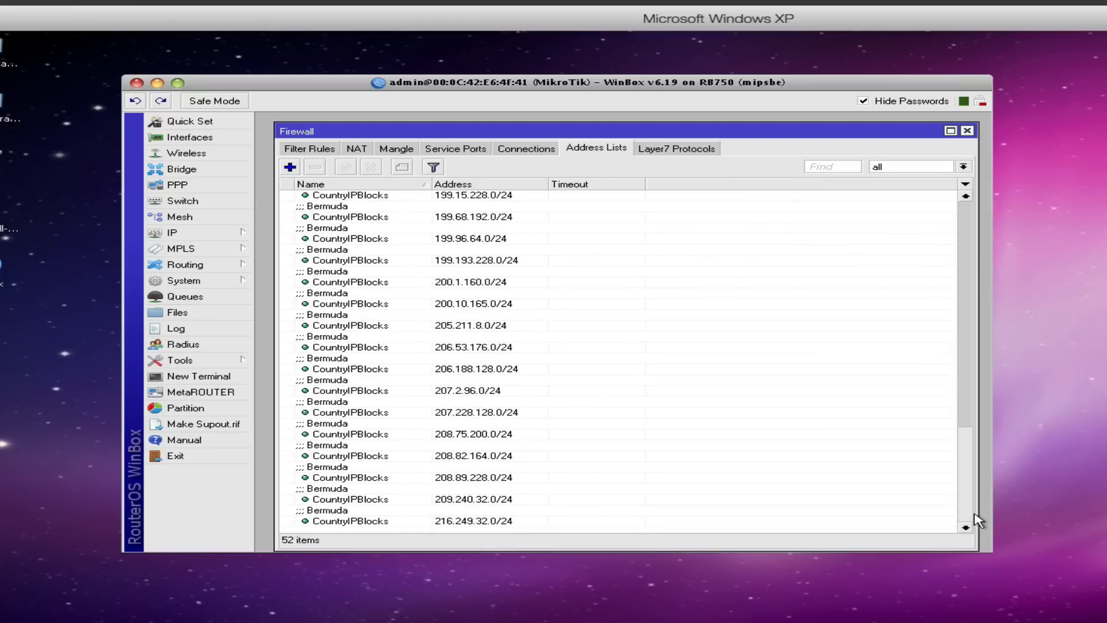
pyautogui.scroll(3)
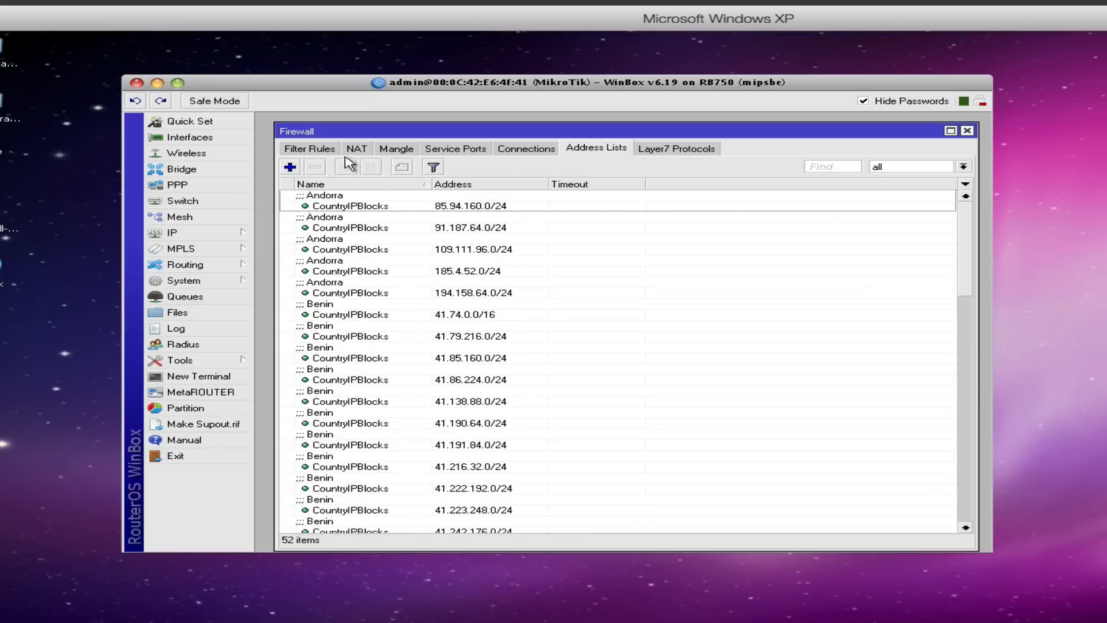
# Filter firewall rules to the forward chain and open the invalid-connections drop rule
pyautogui.click(309, 148)
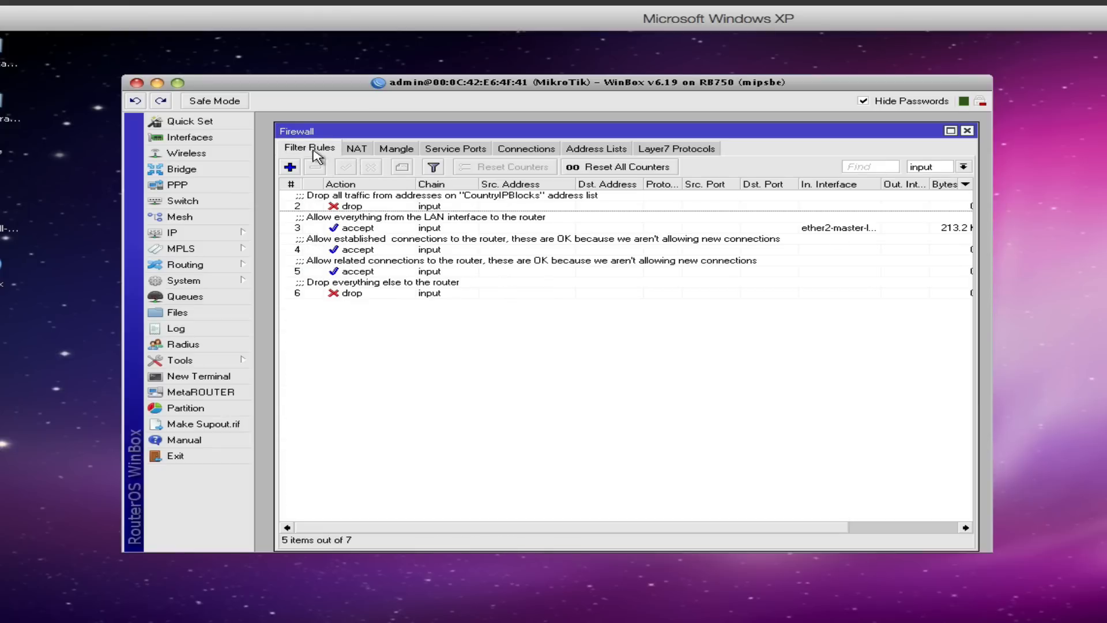
pyautogui.click(964, 166)
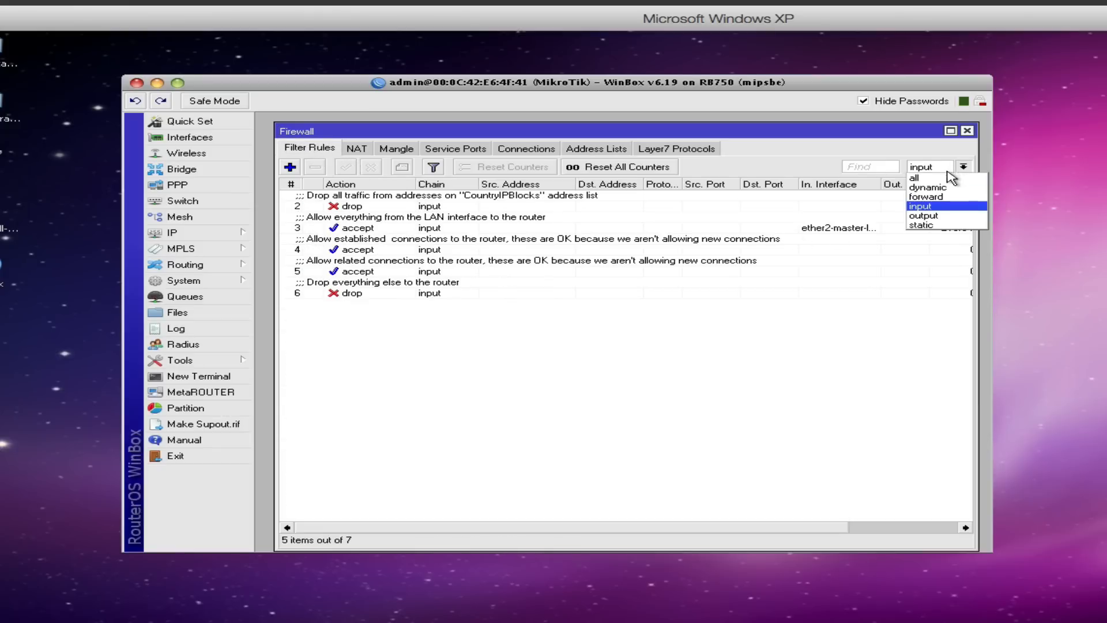
pyautogui.click(924, 196)
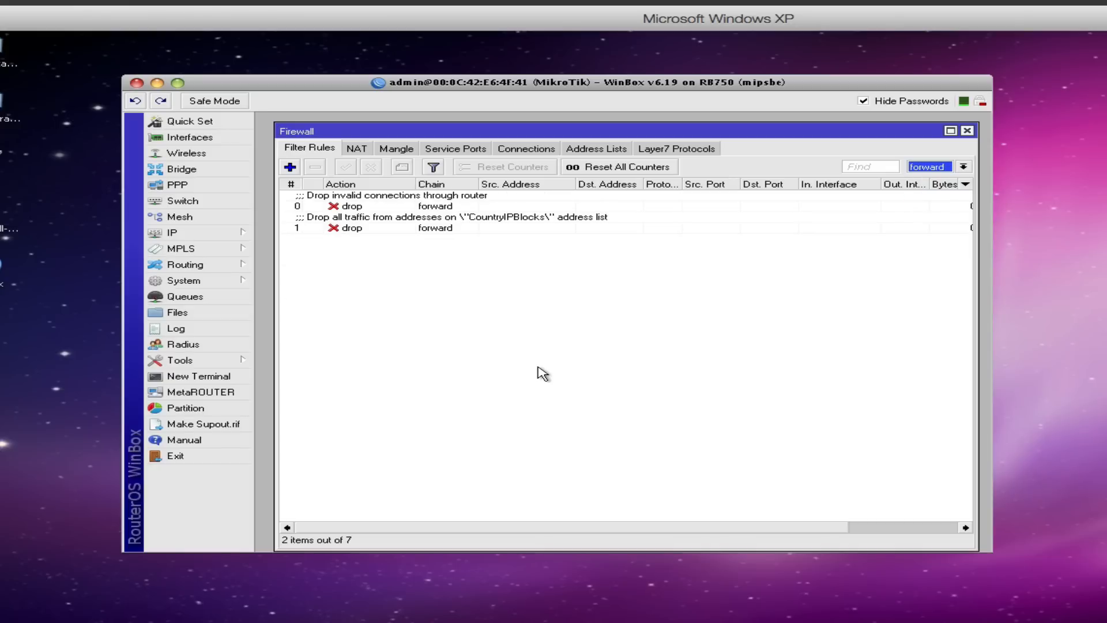
pyautogui.moveTo(383, 219)
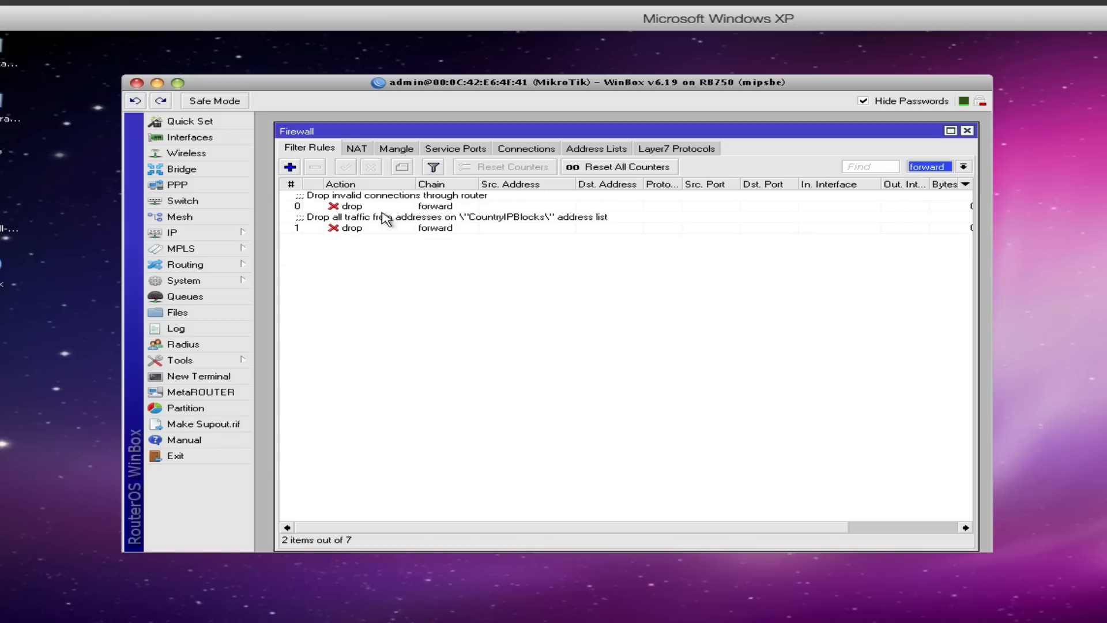
pyautogui.moveTo(409, 298)
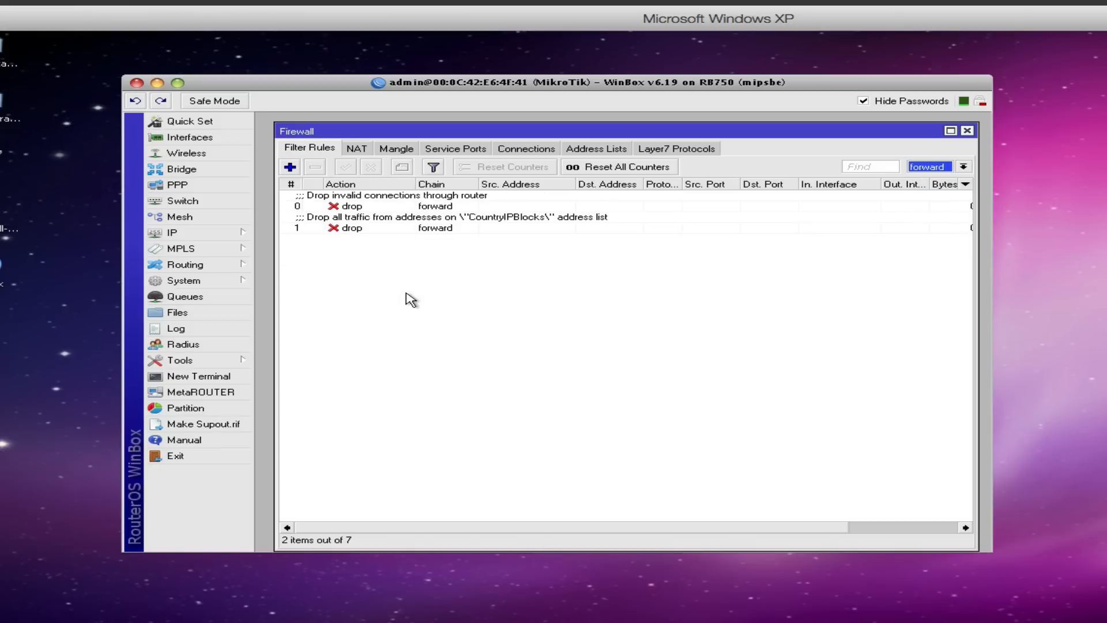
pyautogui.click(352, 206)
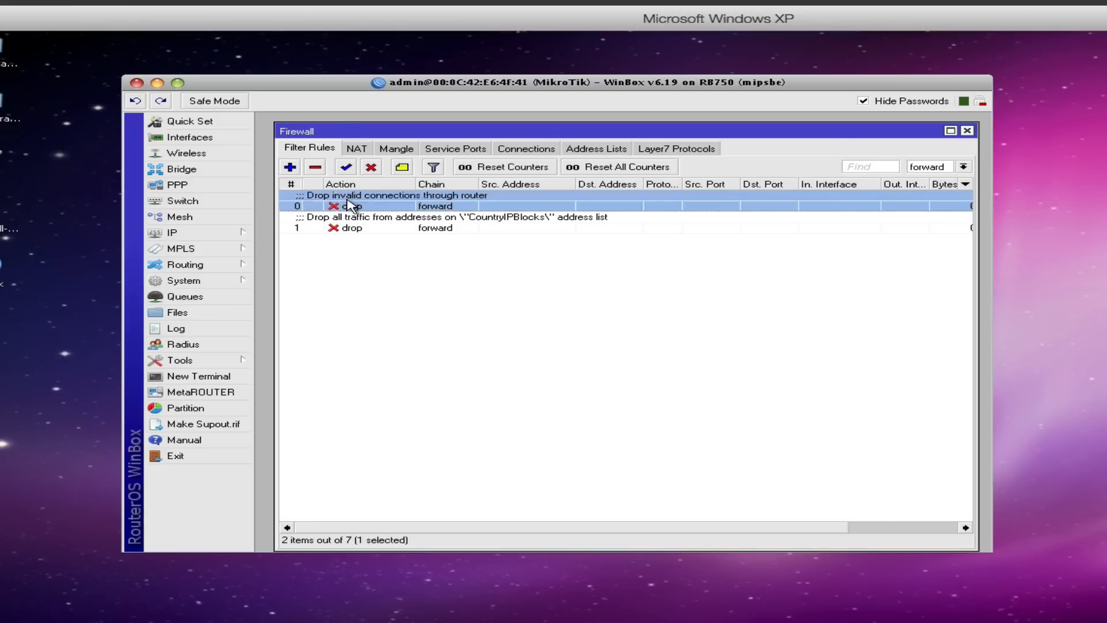
pyautogui.doubleClick(374, 205)
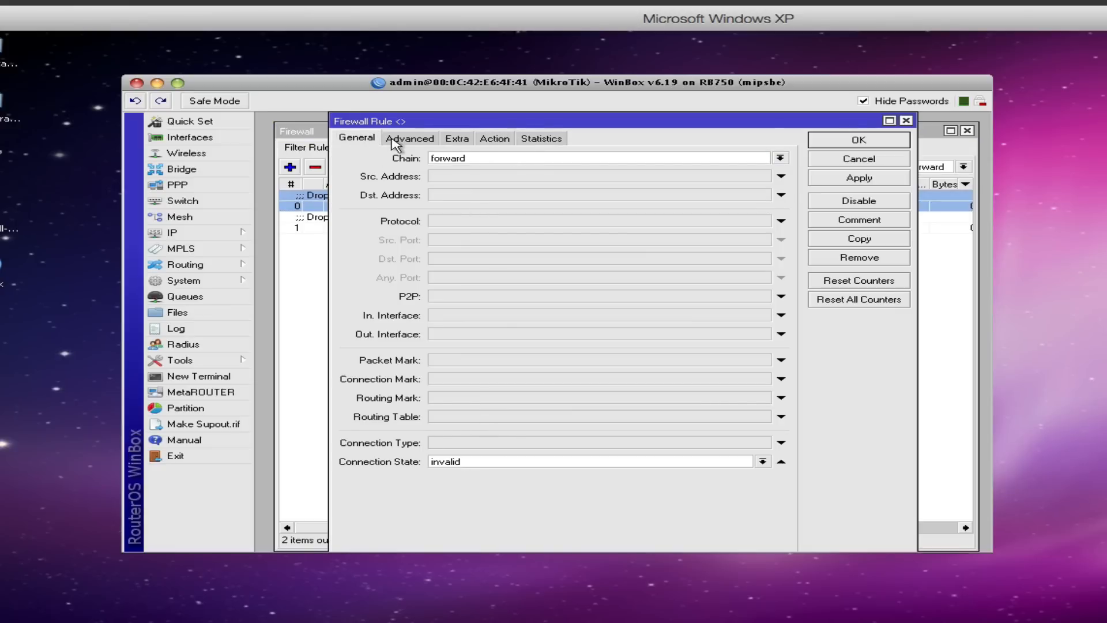
pyautogui.moveTo(615, 177)
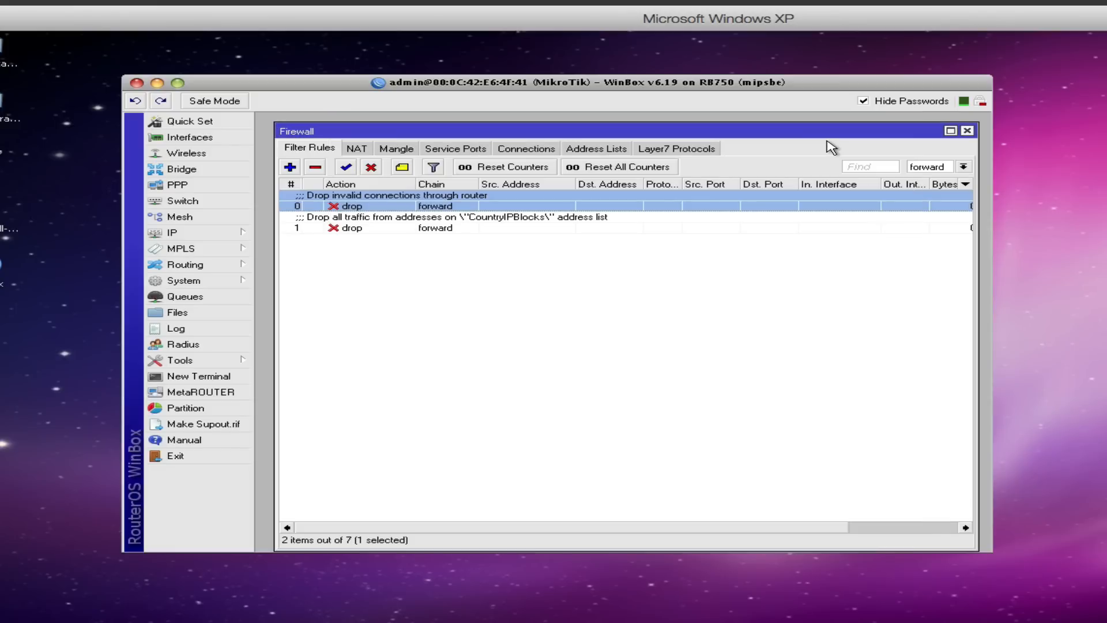
pyautogui.moveTo(379, 207)
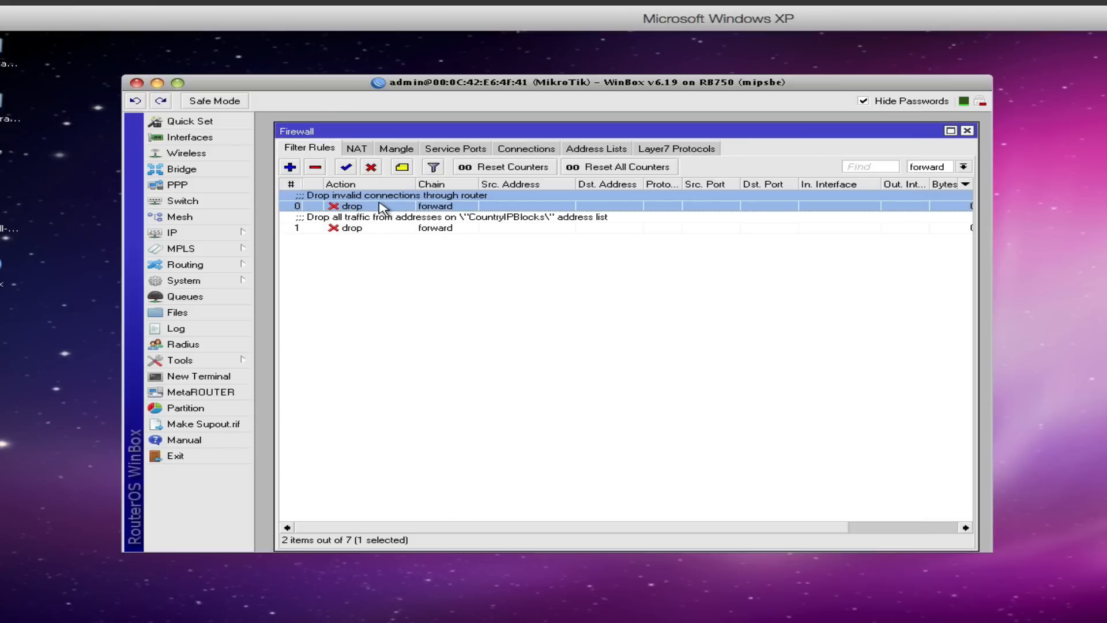
pyautogui.moveTo(404, 316)
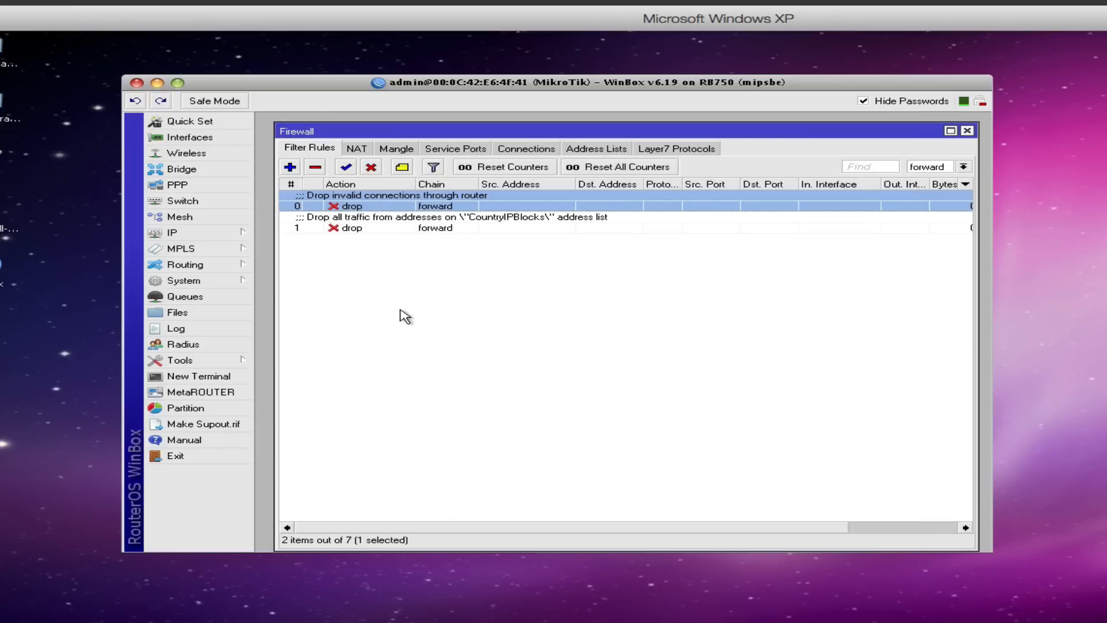
pyautogui.moveTo(383, 234)
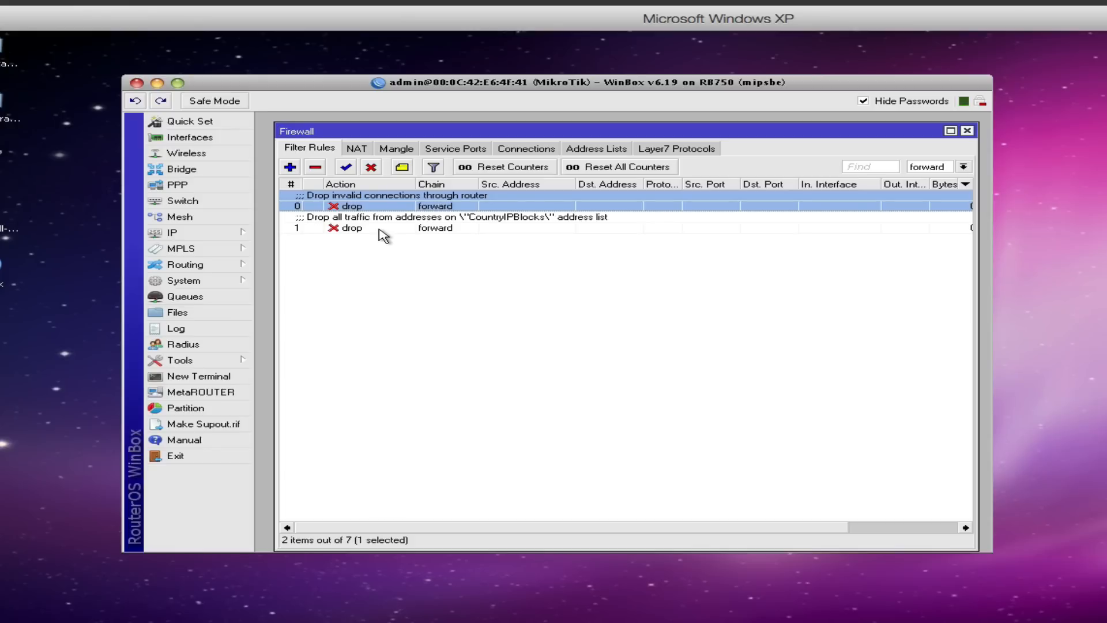
pyautogui.doubleClick(351, 228)
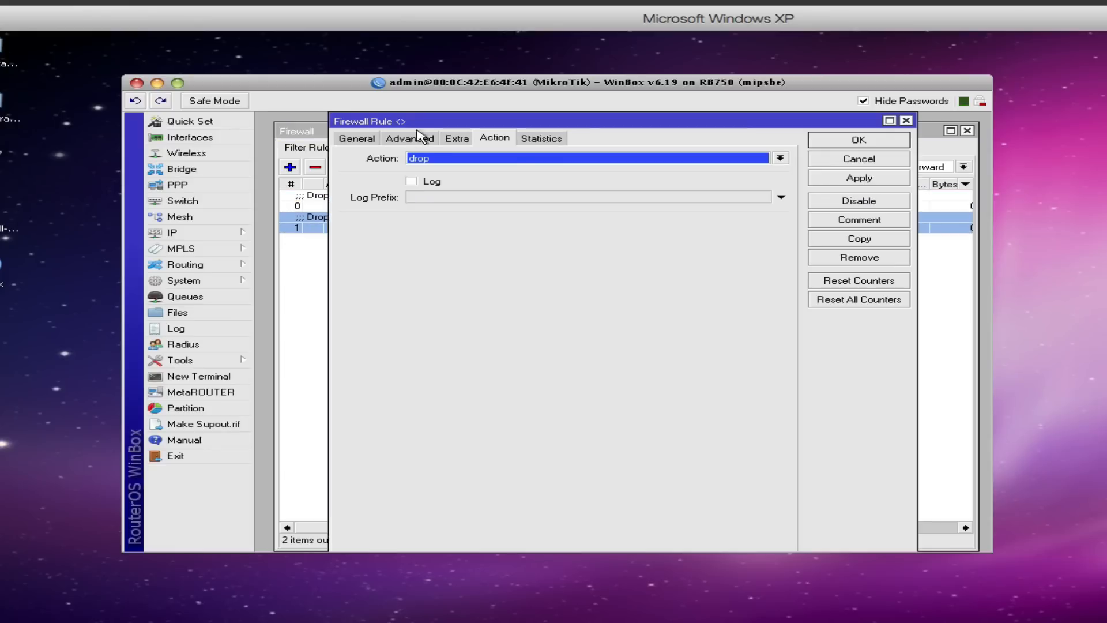
pyautogui.click(357, 138)
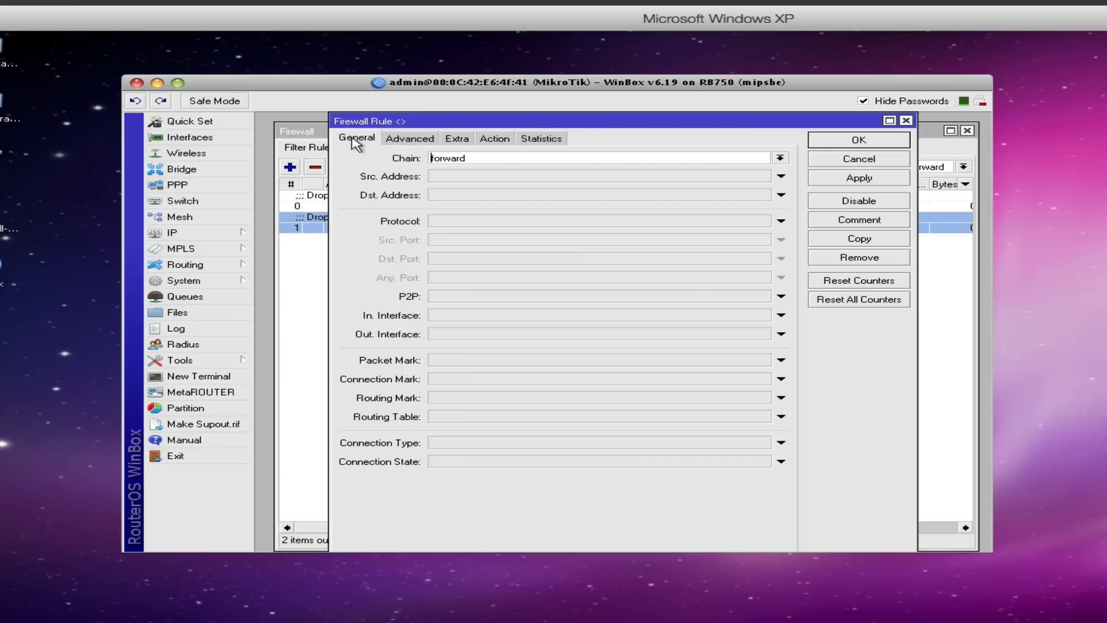
pyautogui.moveTo(421, 144)
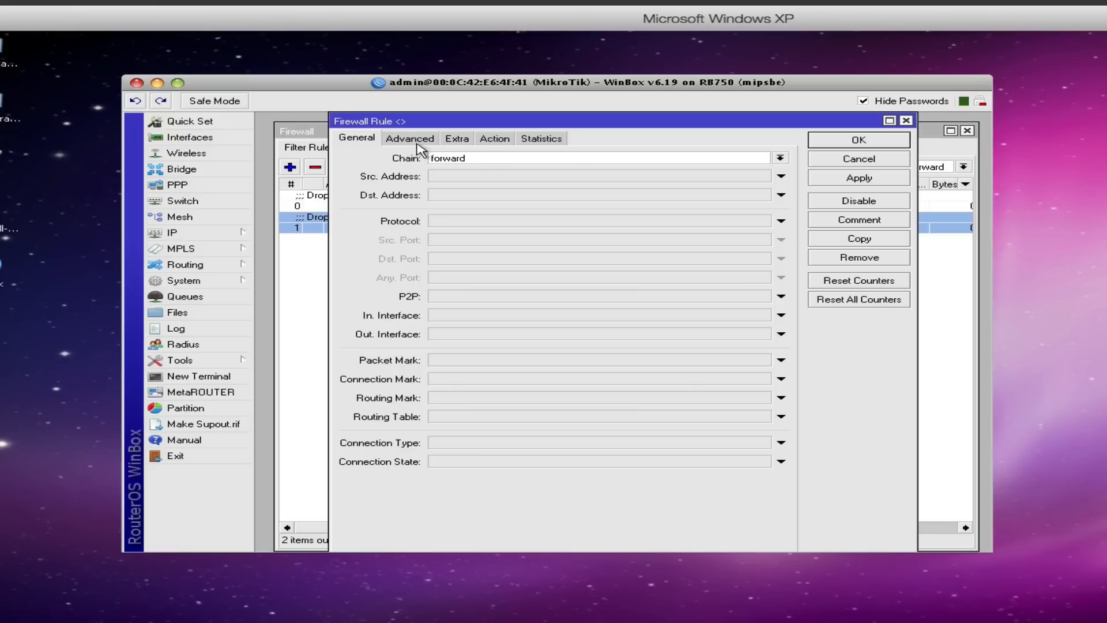
pyautogui.click(409, 139)
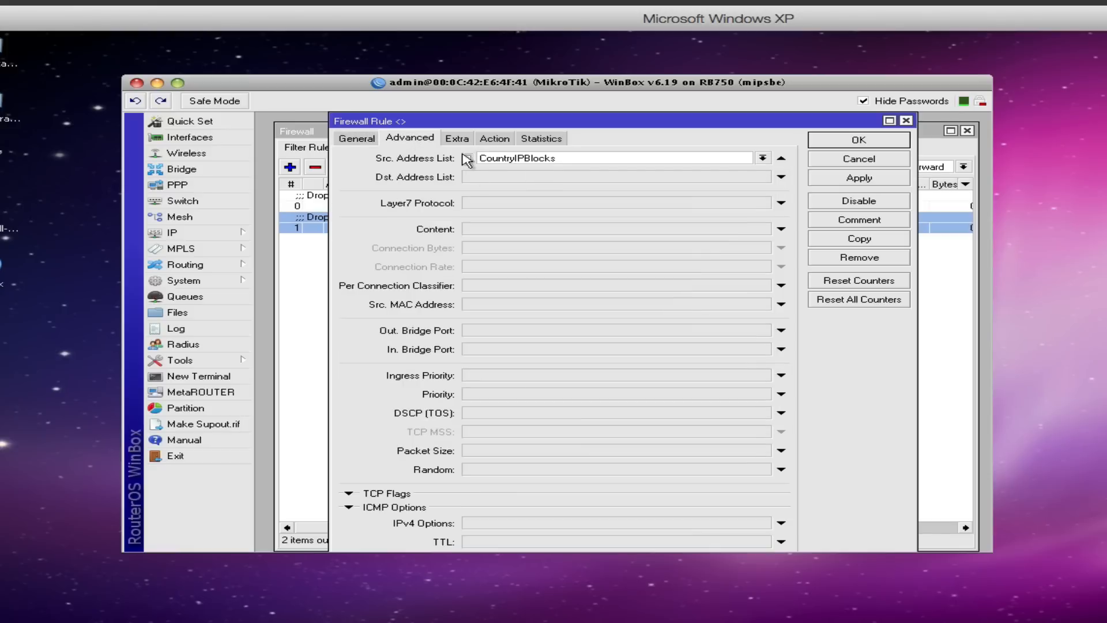
pyautogui.moveTo(846, 160)
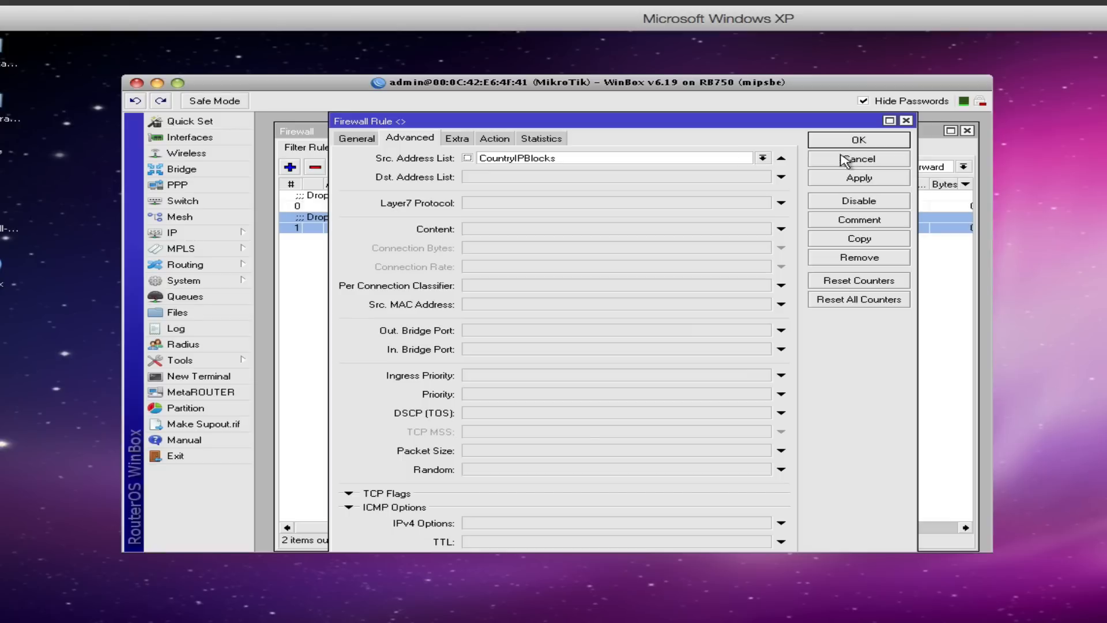
pyautogui.moveTo(868, 166)
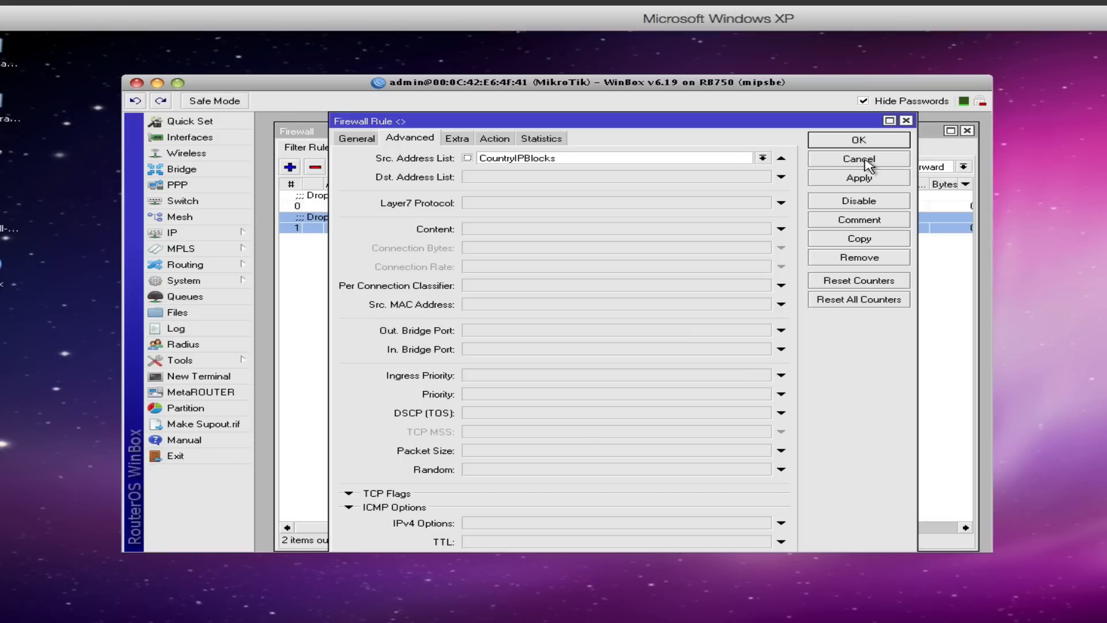
pyautogui.click(859, 158)
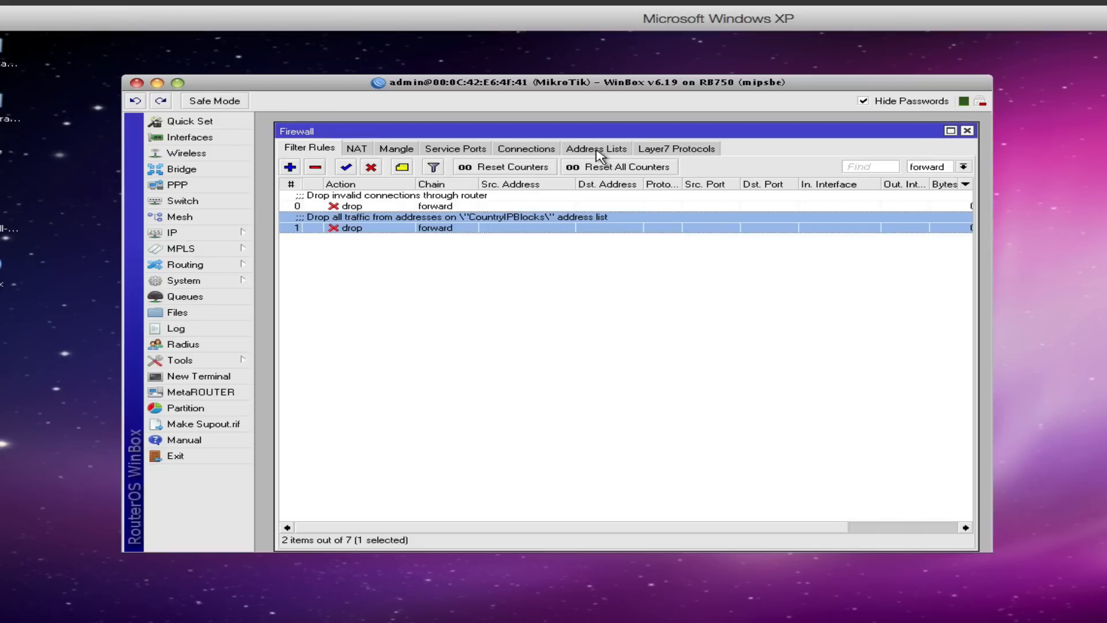
pyautogui.click(595, 149)
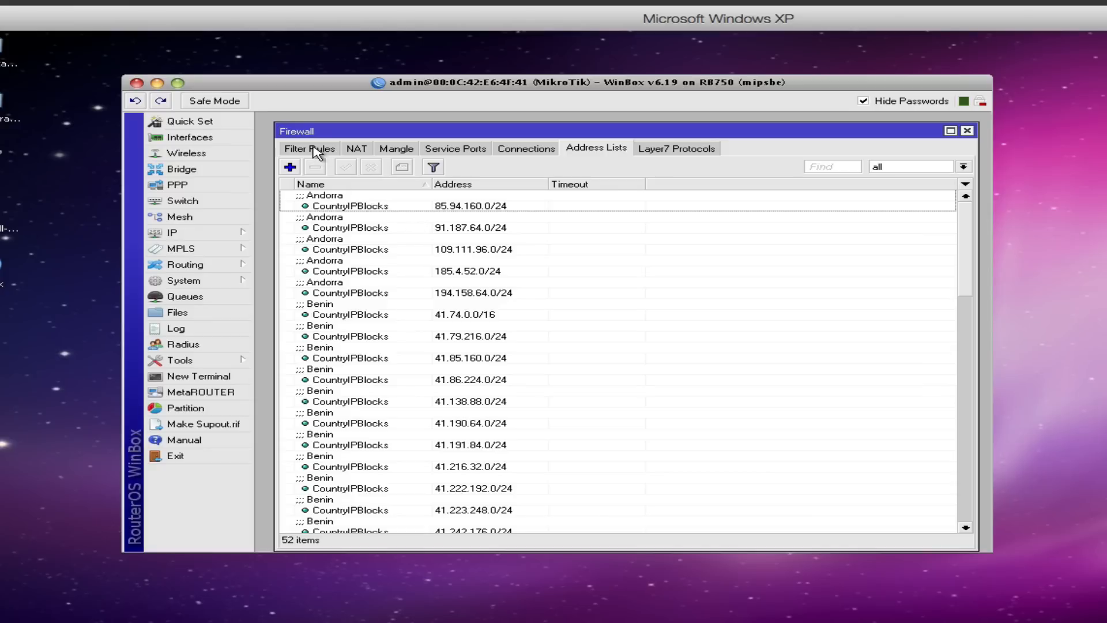
pyautogui.click(308, 148)
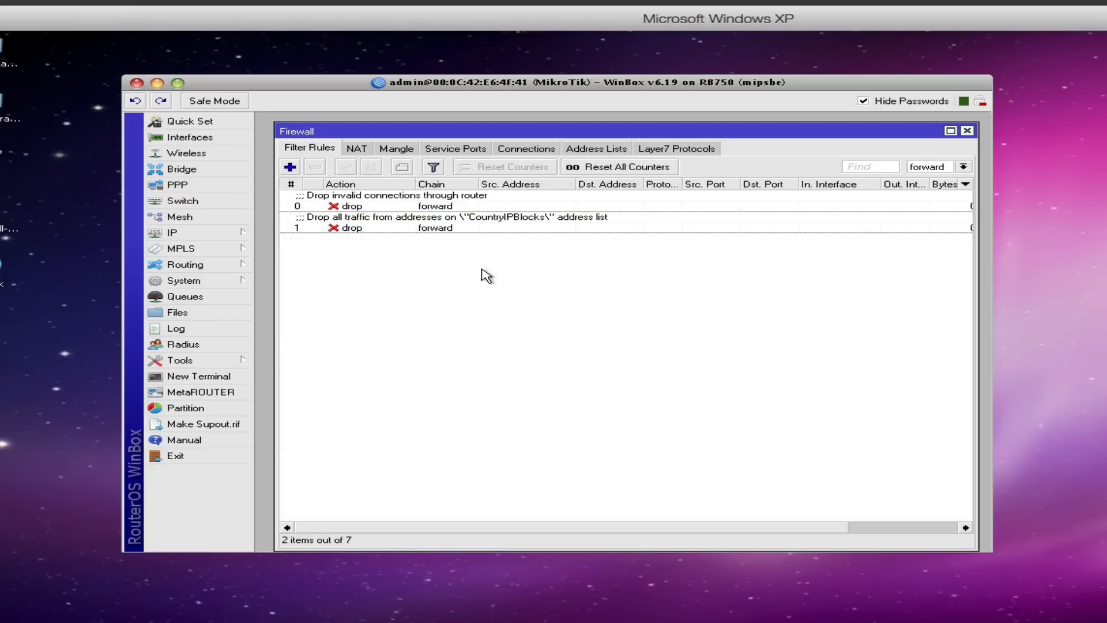
pyautogui.moveTo(528, 290)
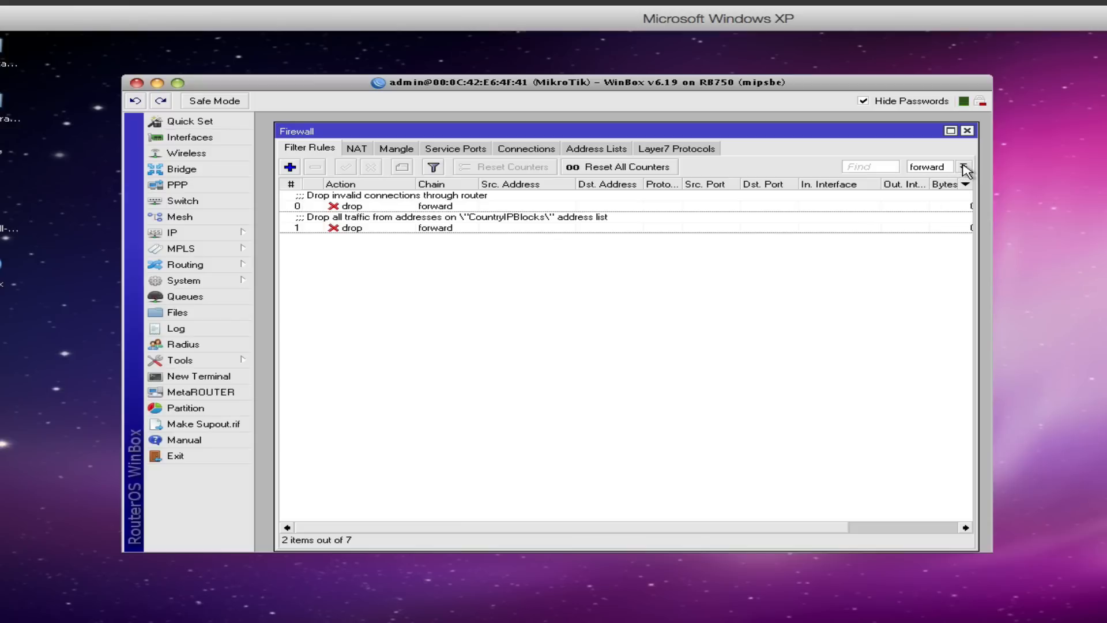
# Filter to the input chain and inspect the CountryIPBlocks drop rule without changes
pyautogui.click(965, 166)
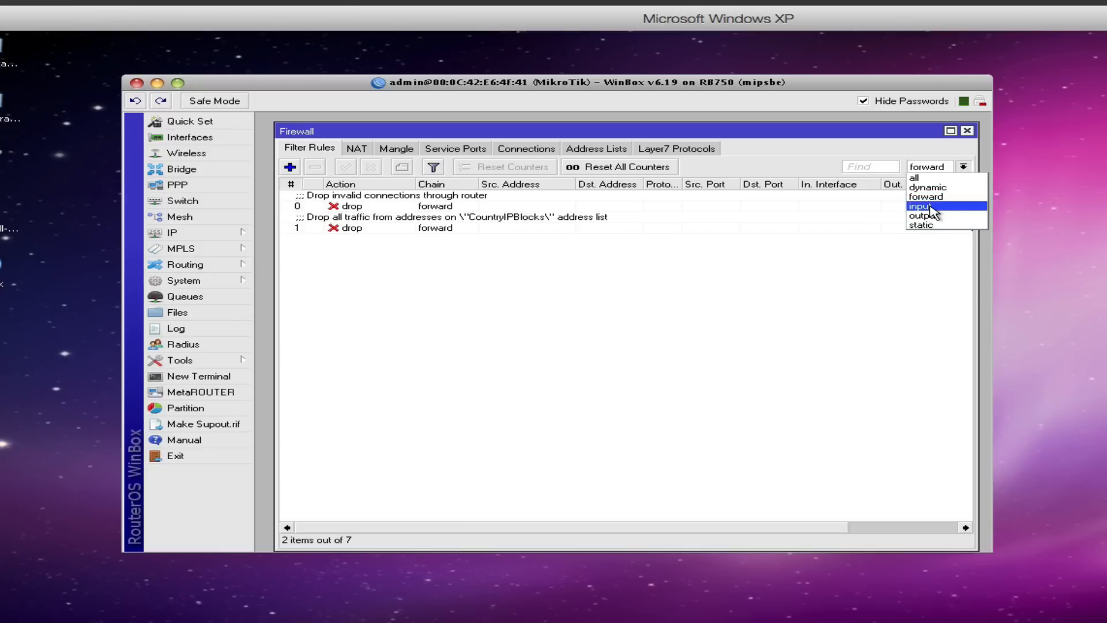
pyautogui.click(925, 206)
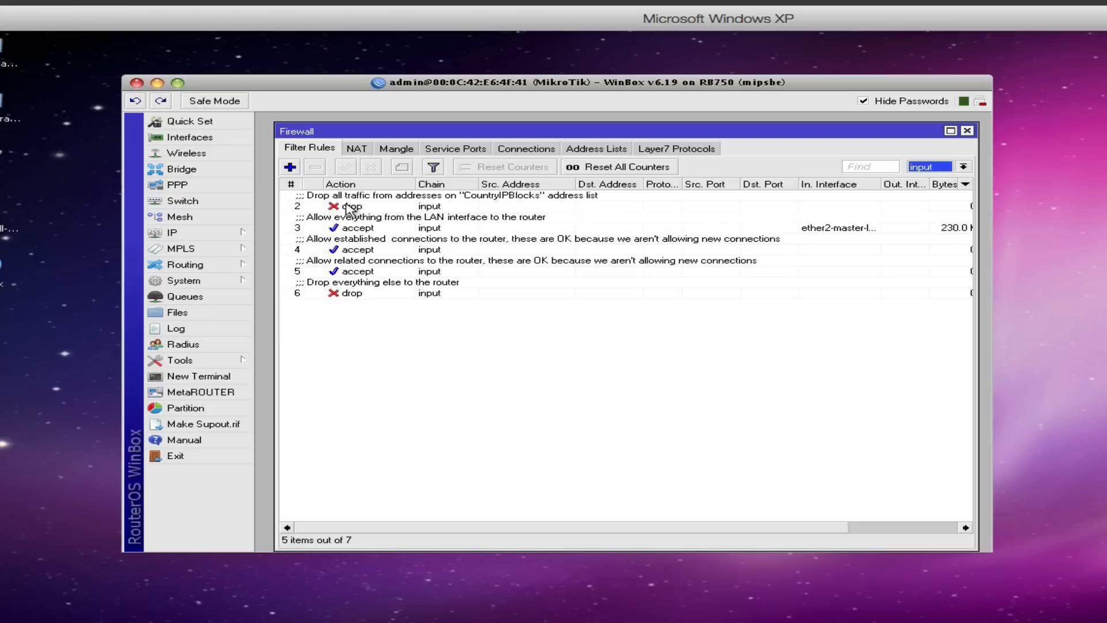
pyautogui.moveTo(403, 210)
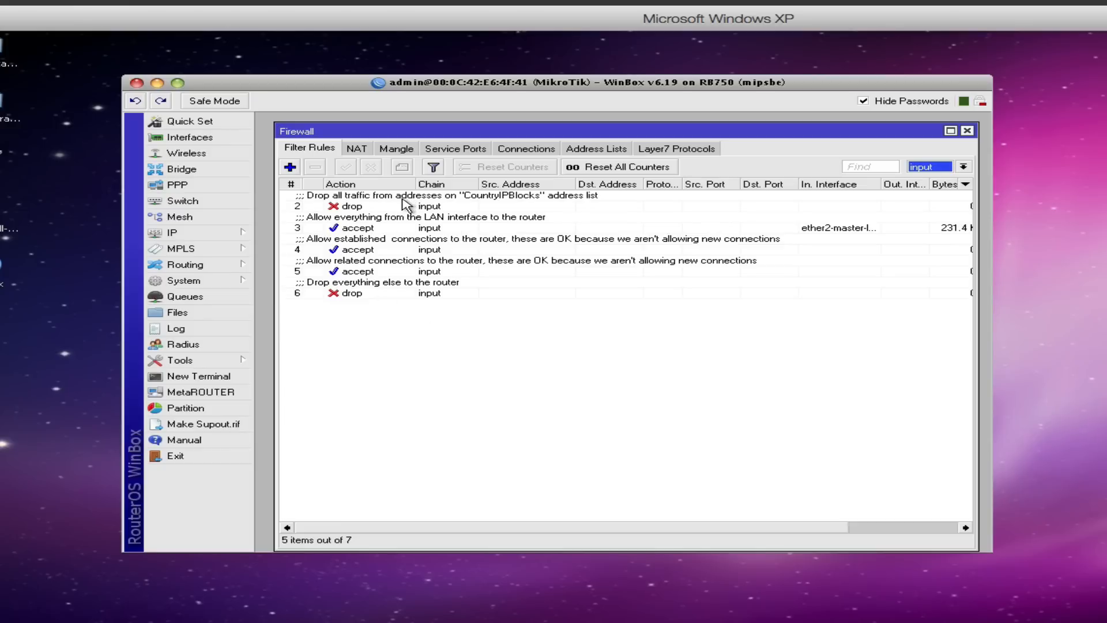
pyautogui.doubleClick(350, 205)
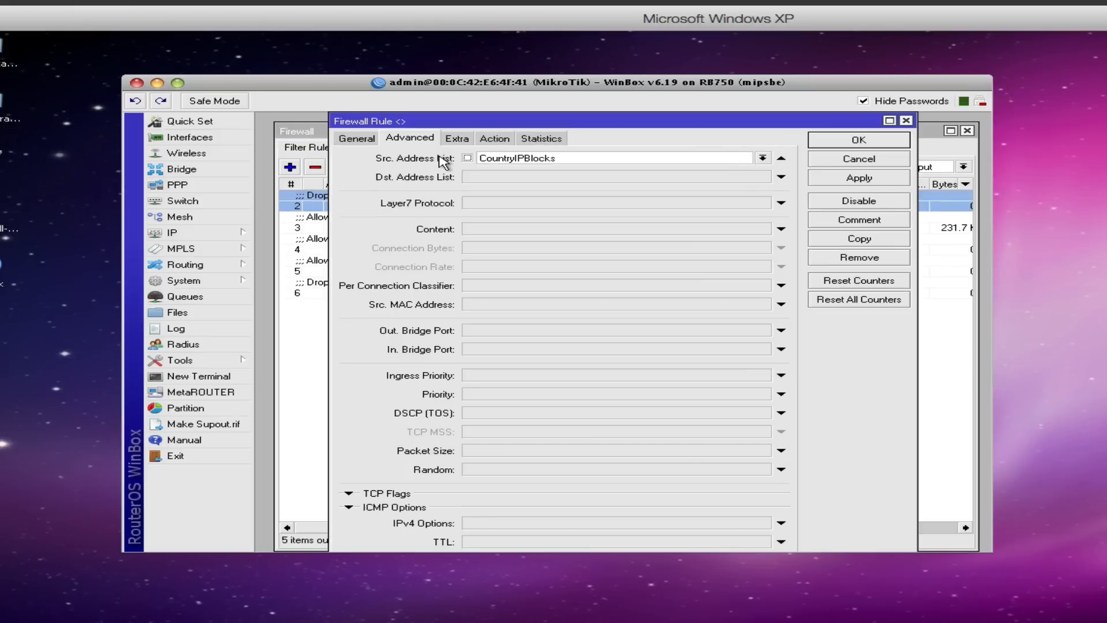
pyautogui.click(357, 138)
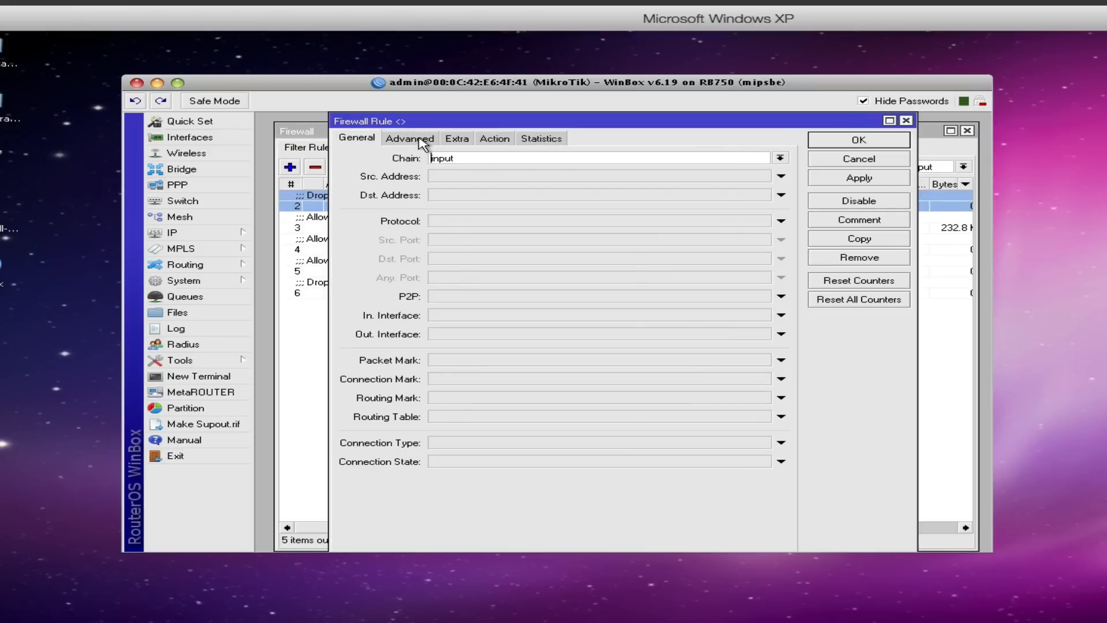
pyautogui.click(409, 138)
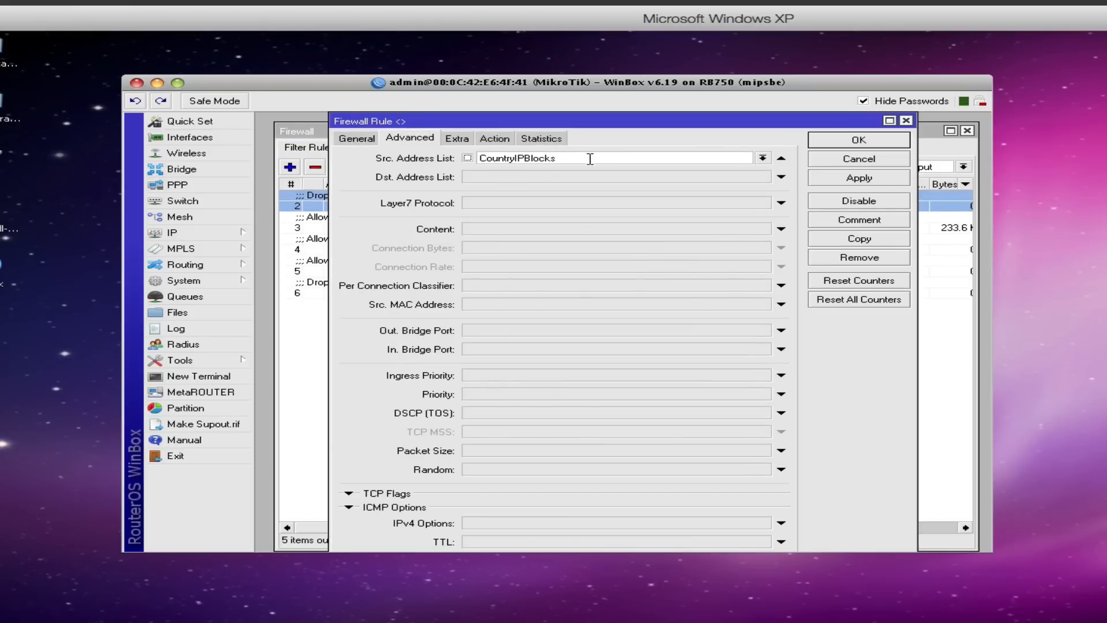
pyautogui.click(495, 138)
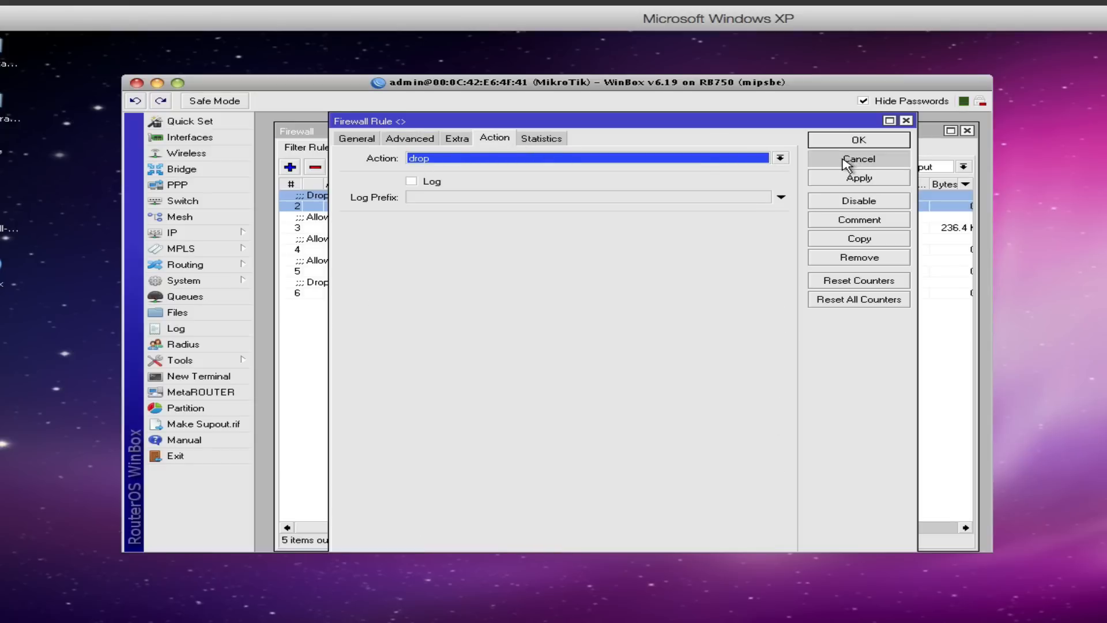
pyautogui.click(859, 159)
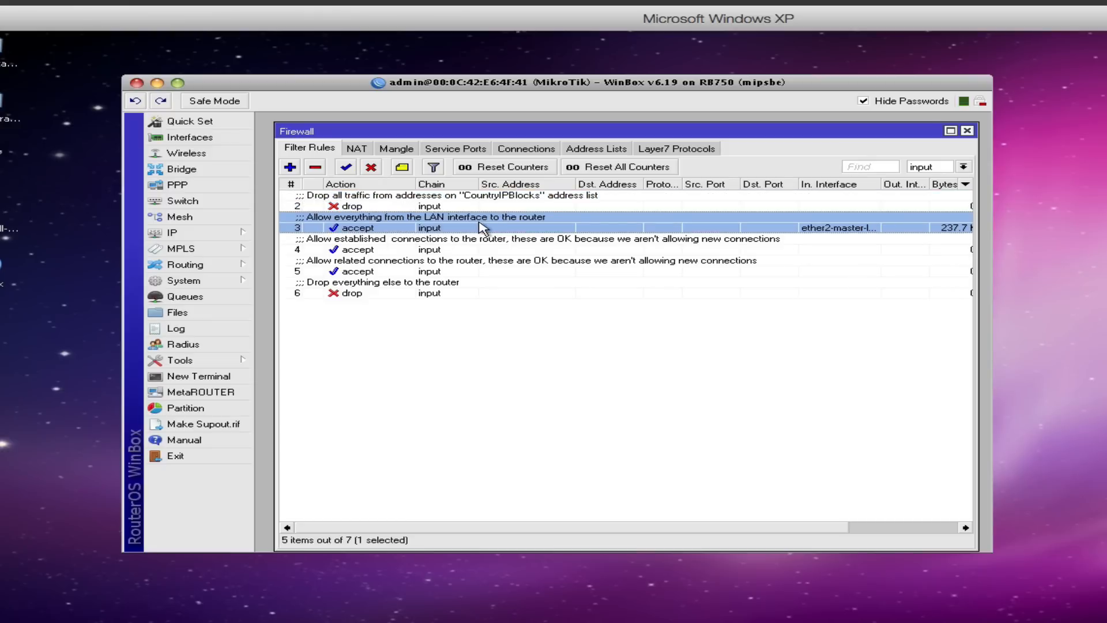
pyautogui.moveTo(568, 224)
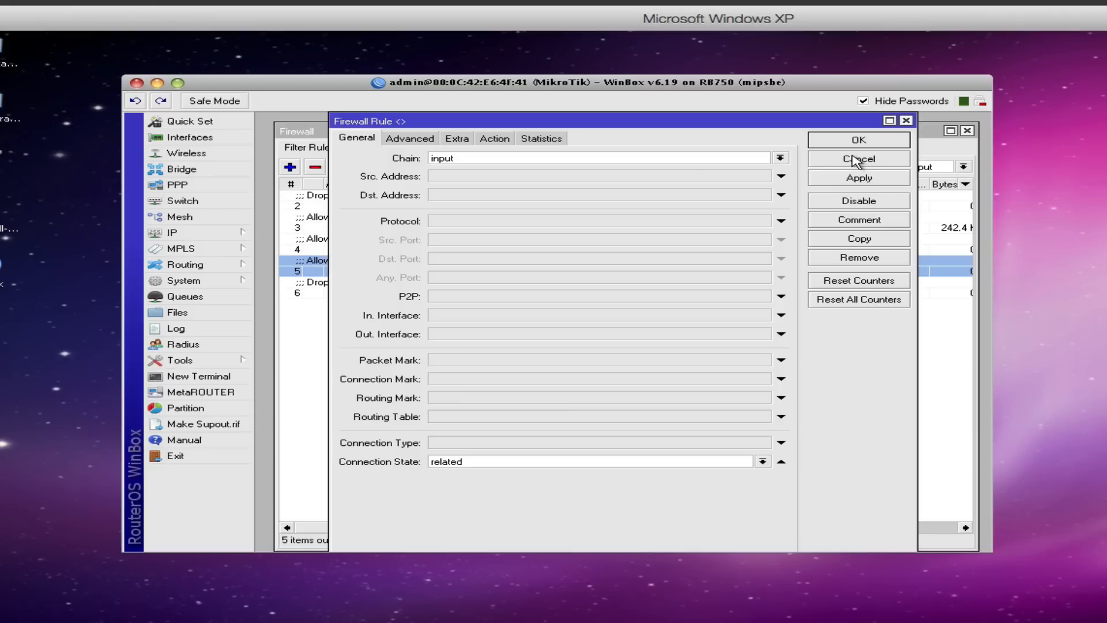
pyautogui.click(859, 159)
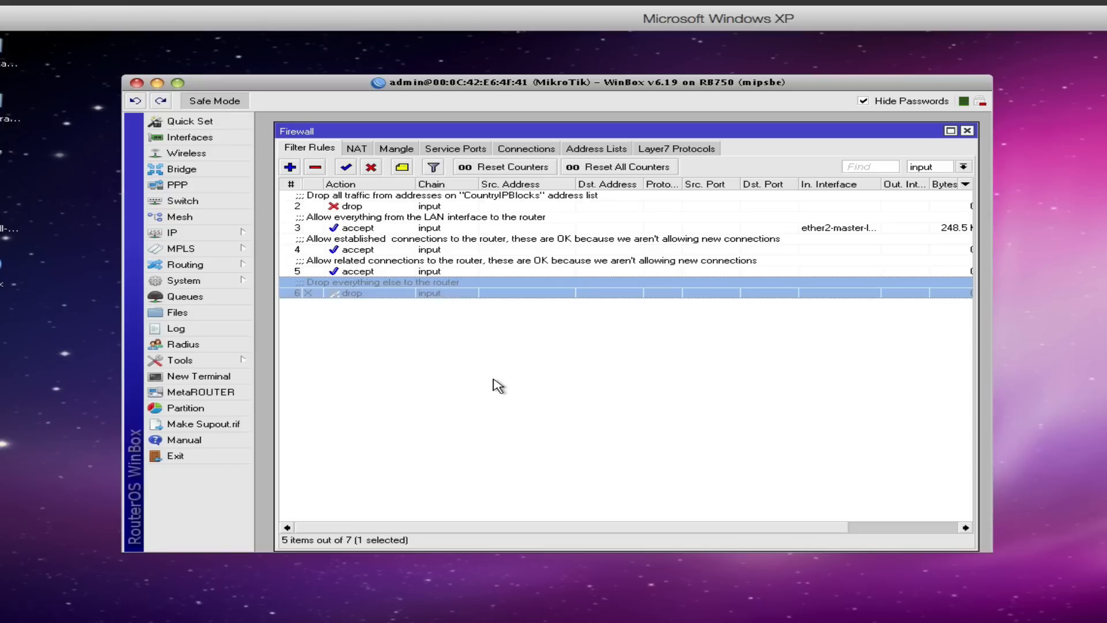
pyautogui.moveTo(727, 235)
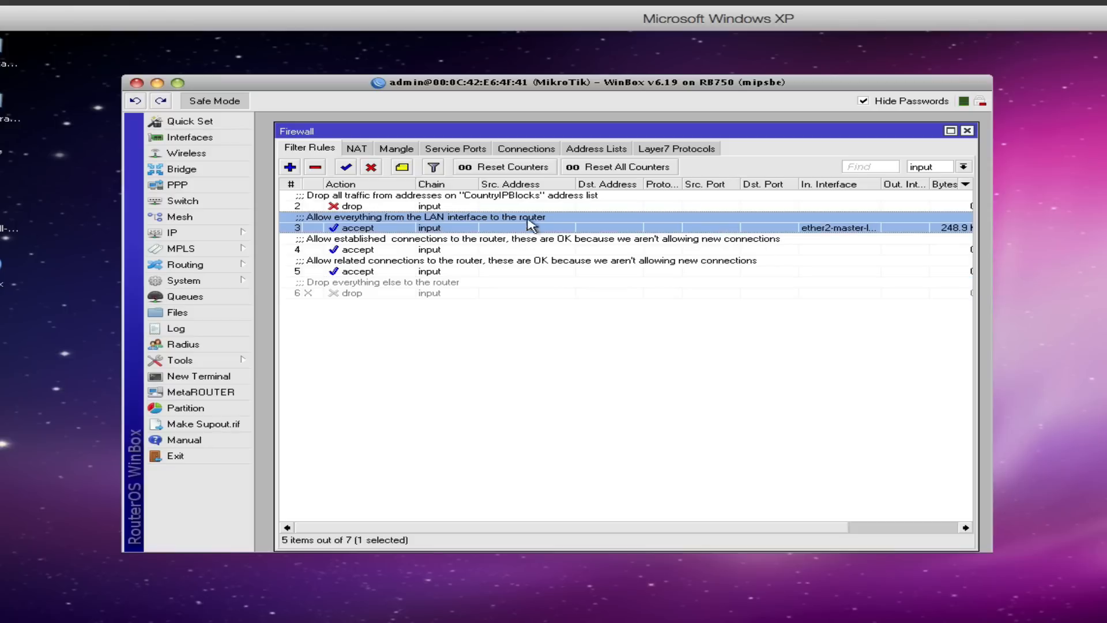
pyautogui.moveTo(333, 190)
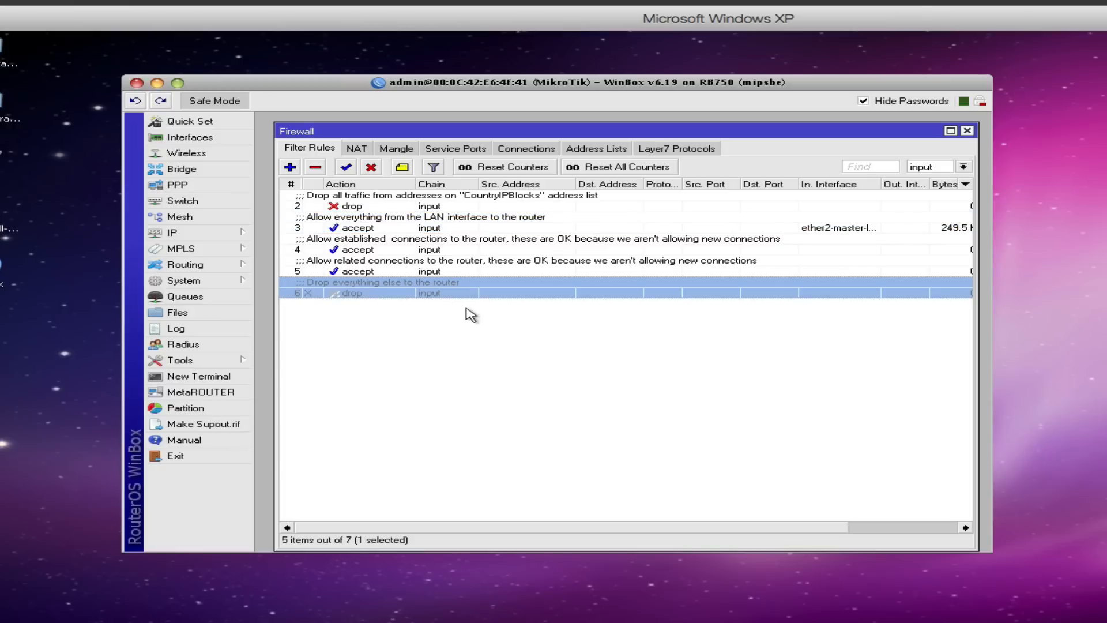
pyautogui.moveTo(258, 125)
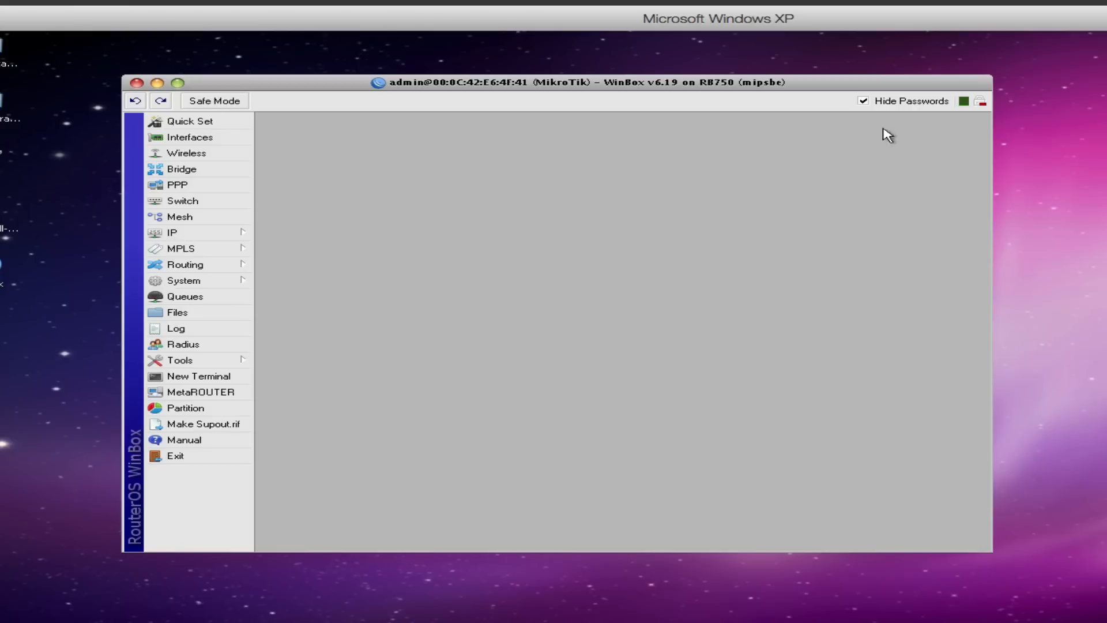
pyautogui.moveTo(670, 224)
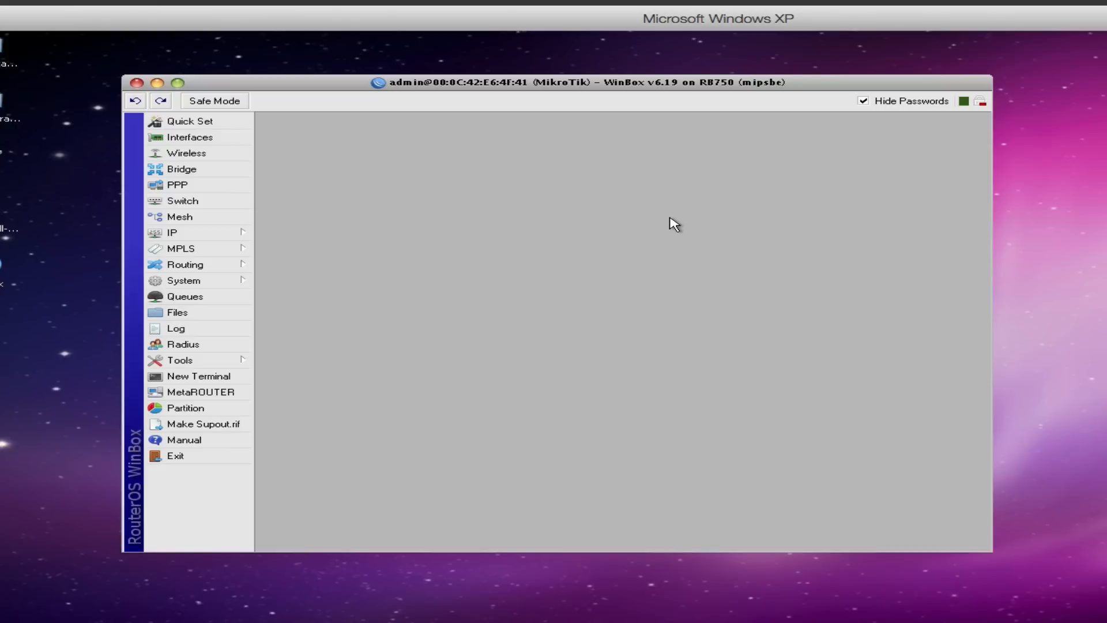